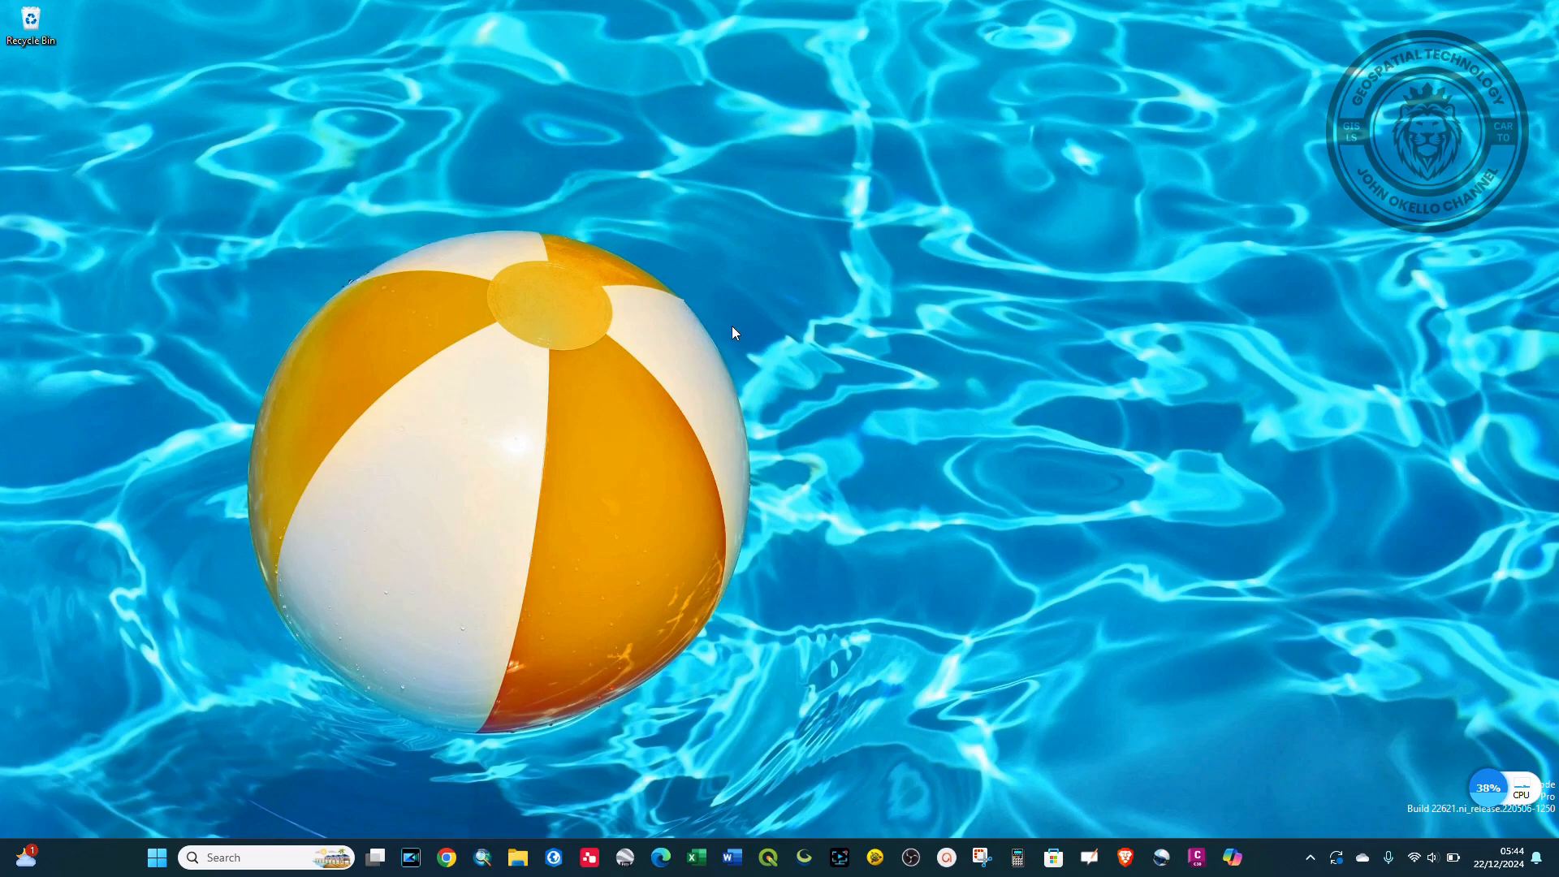
{"action": "mouse_move", "coordinate": [715, 303]}
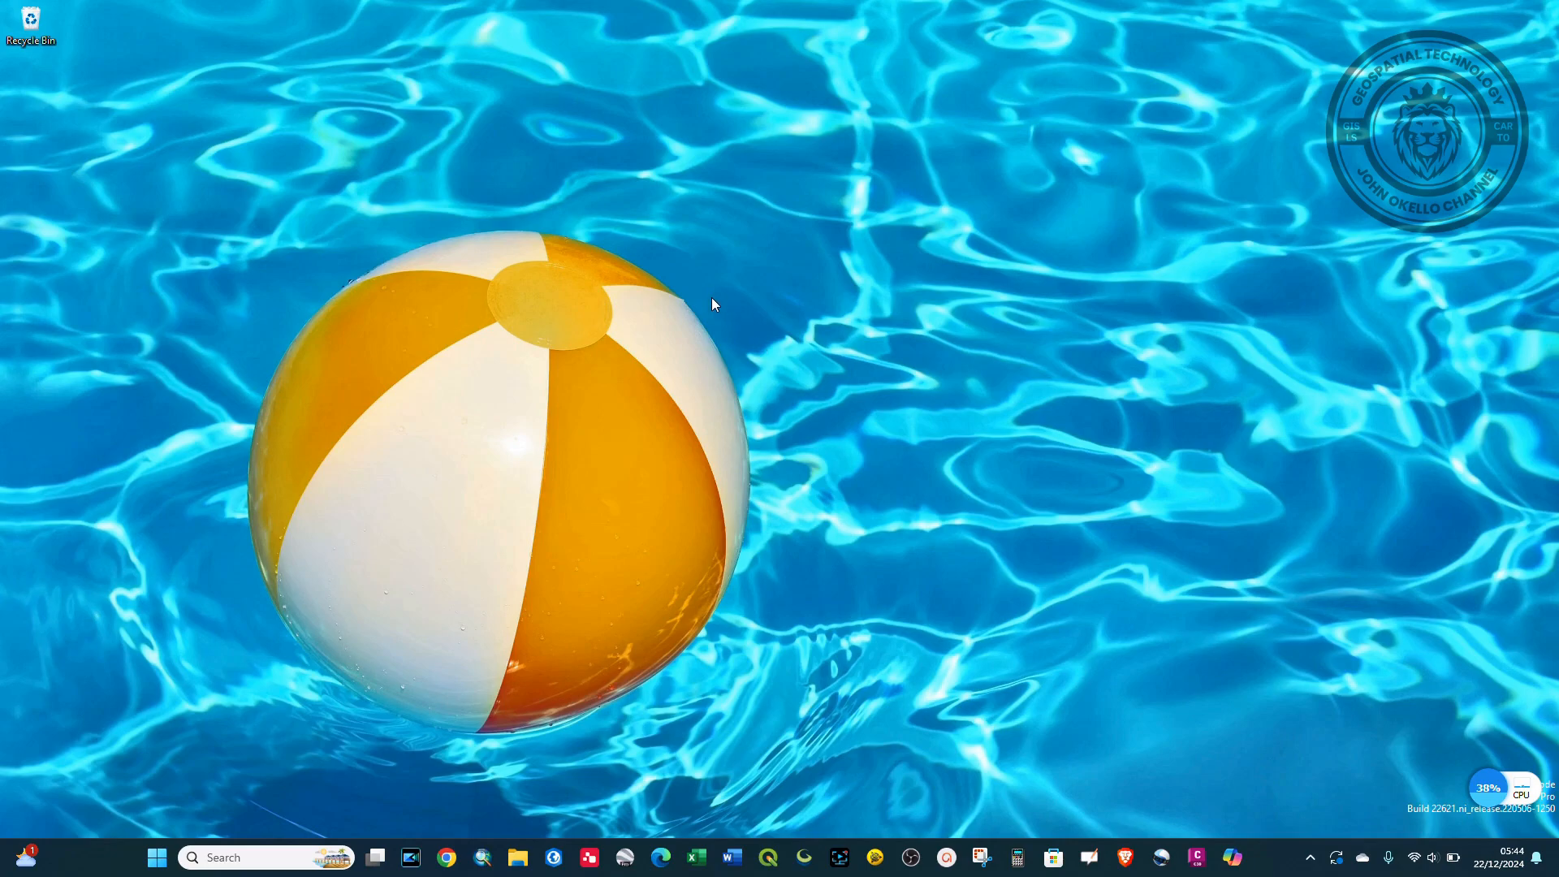
- Show the desktop context menu with New, Display settings and Personalize options
{"action": "right_click", "coordinate": [741, 291]}
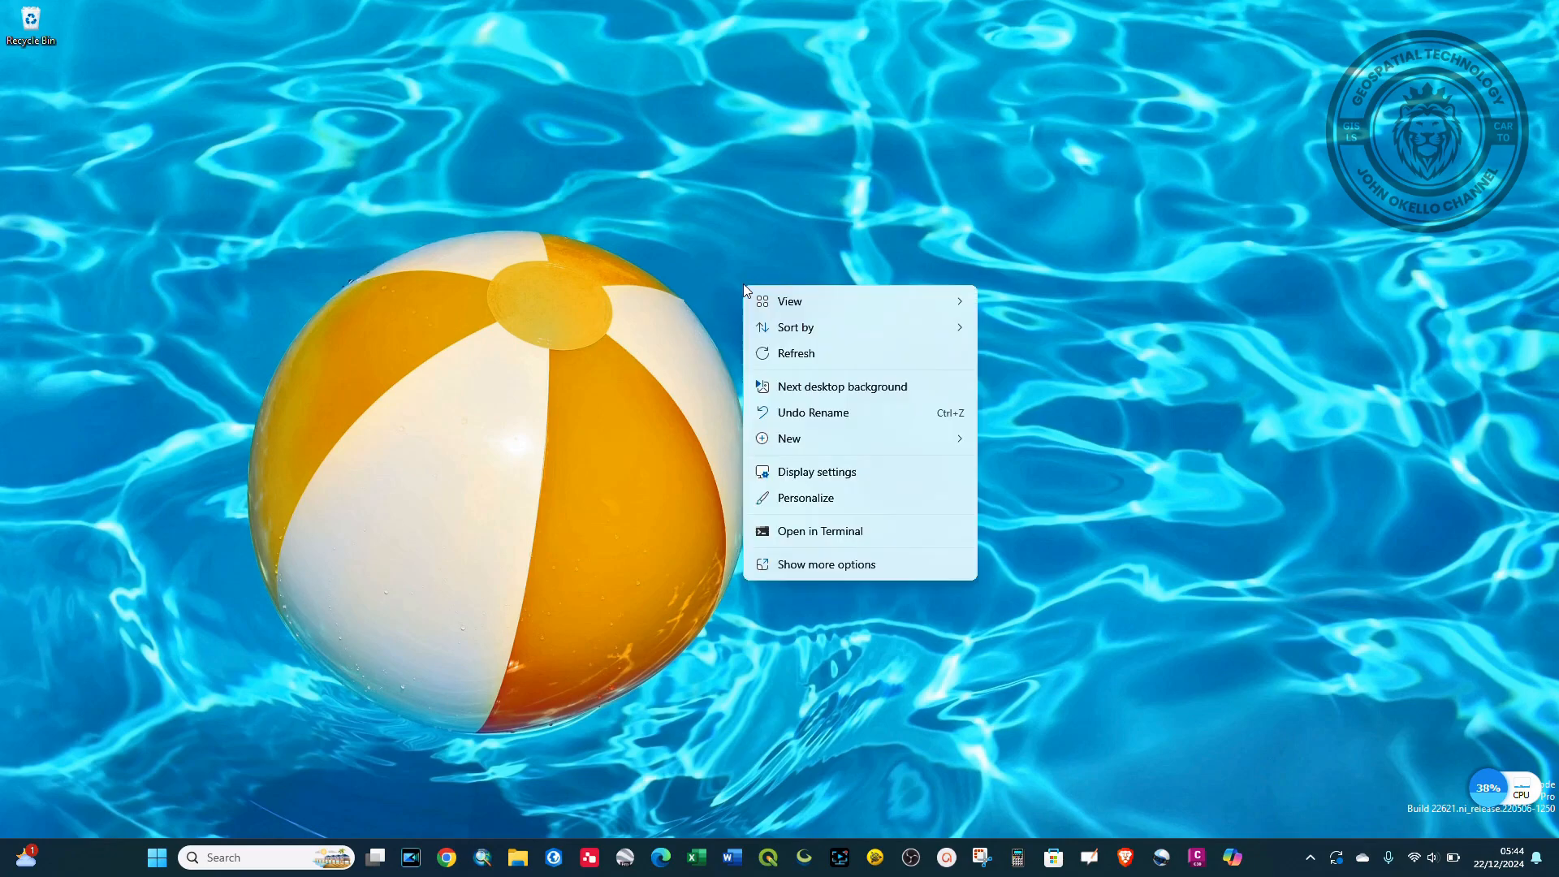
{"action": "mouse_move", "coordinate": [851, 530]}
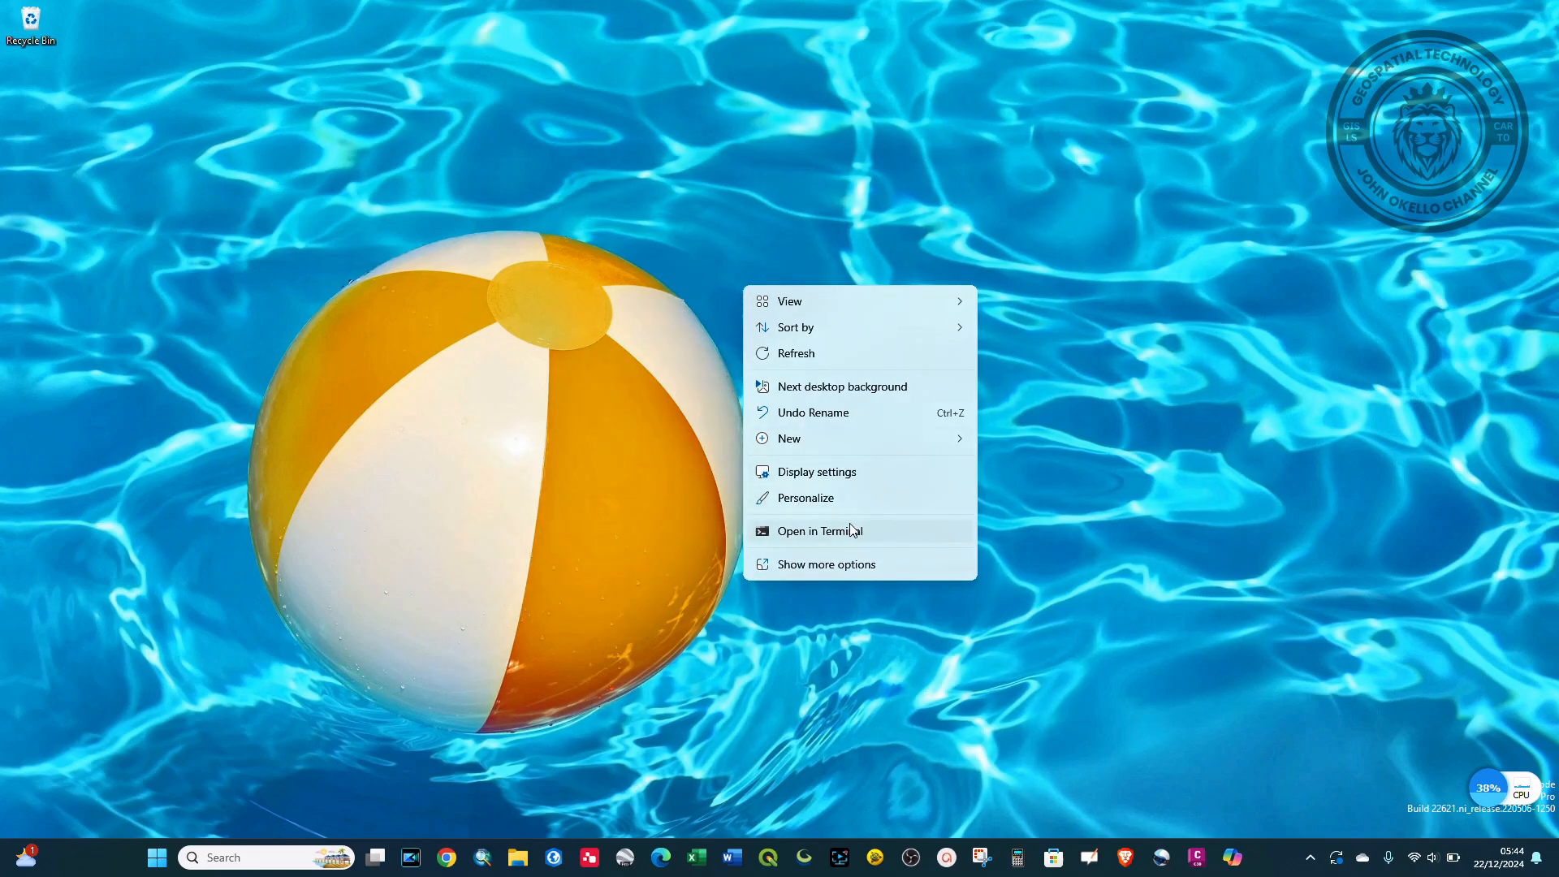
- Go to the System > Display page via the desktop menu's Display settings entry
{"action": "left_click", "coordinate": [817, 471]}
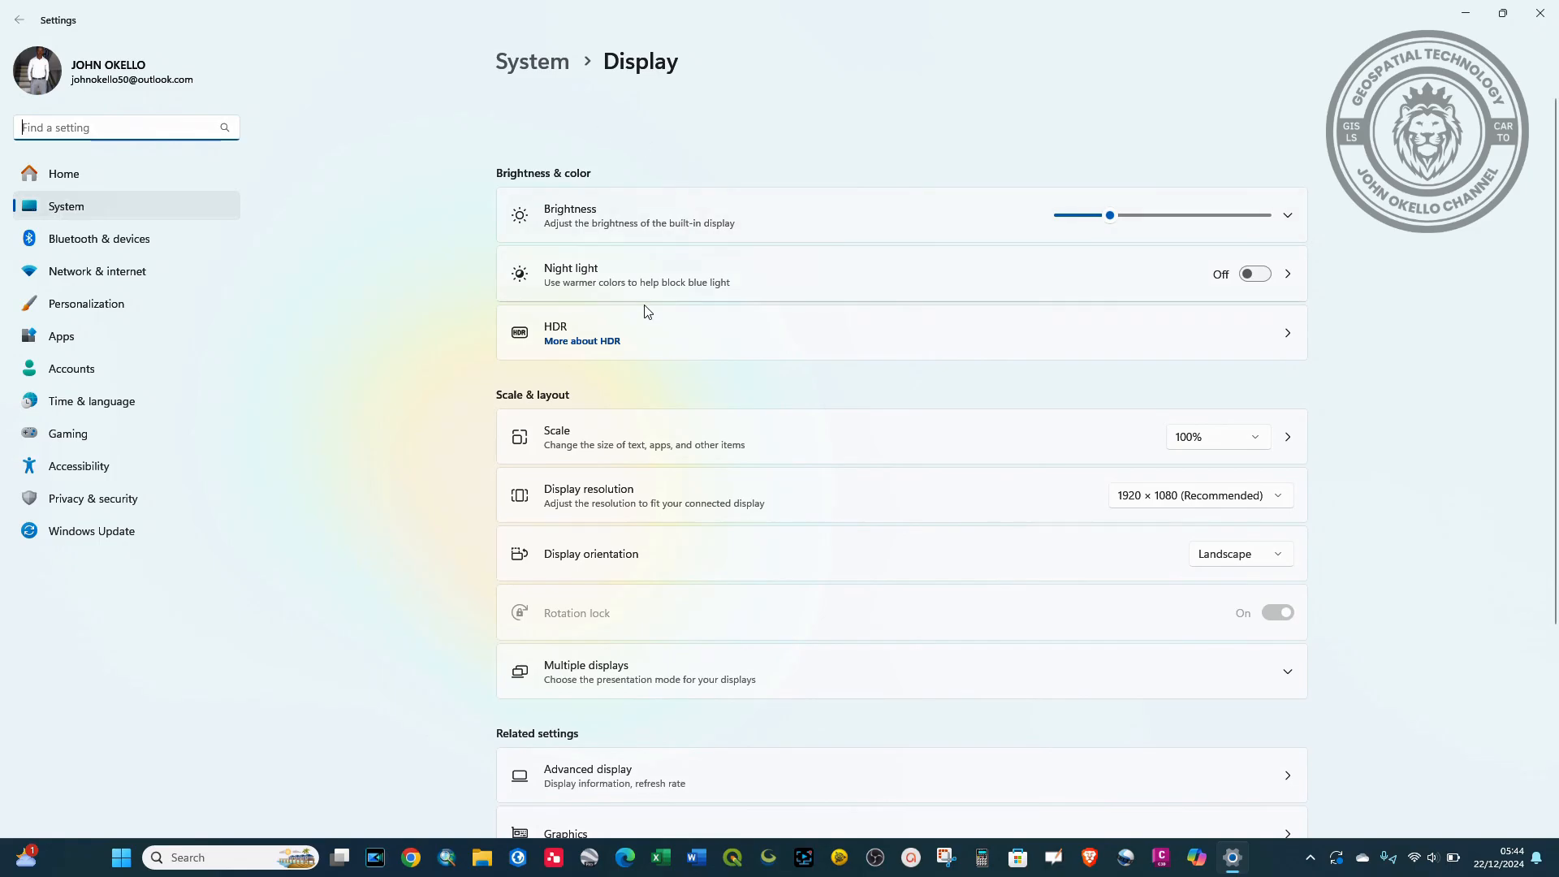
{"action": "mouse_move", "coordinate": [572, 504]}
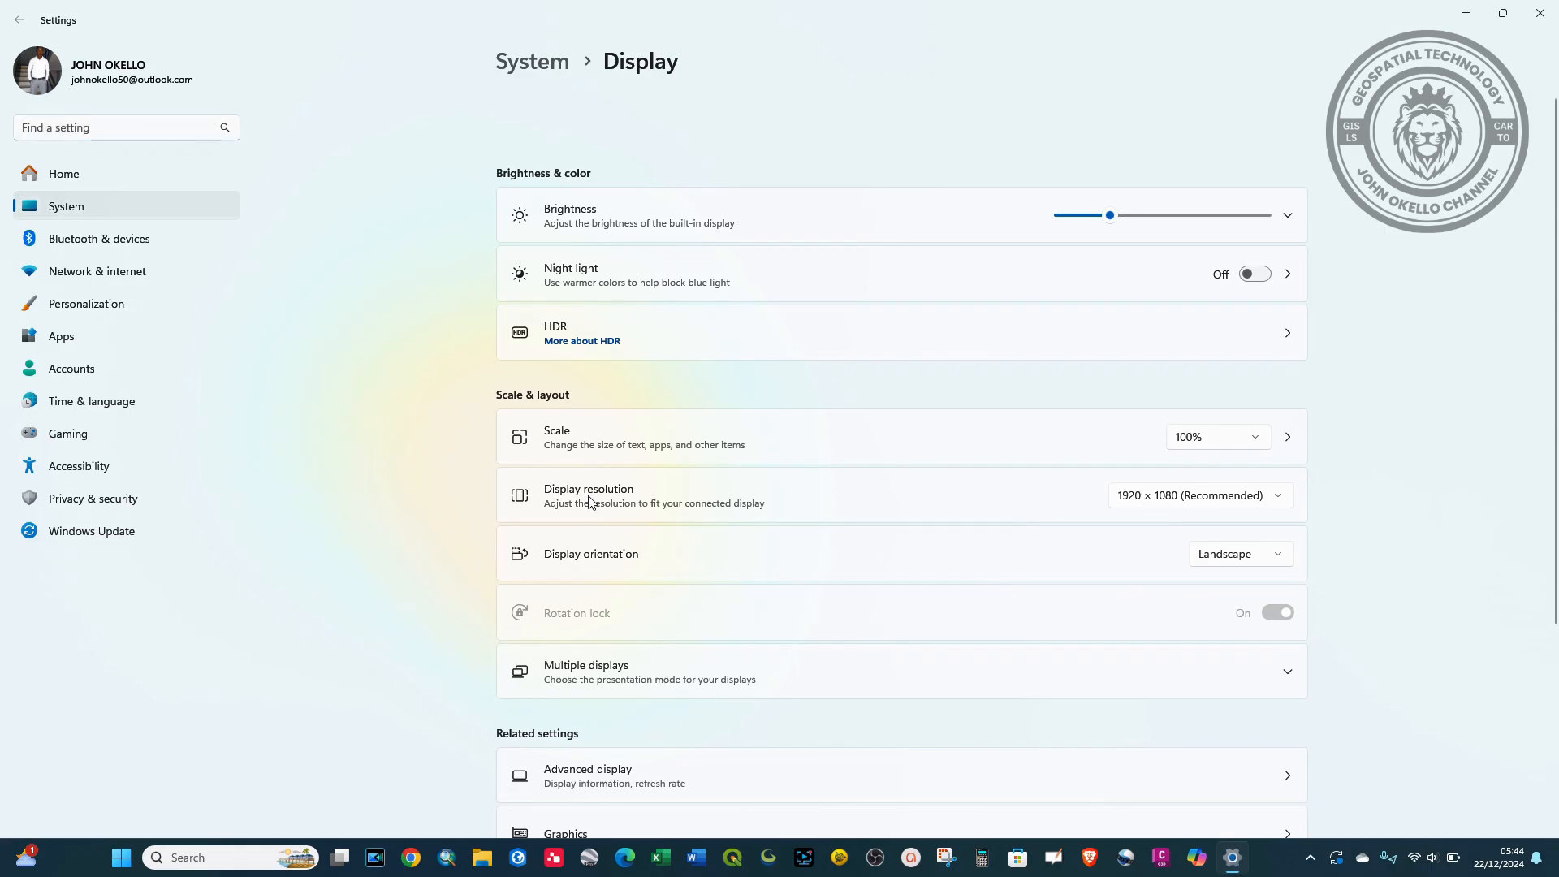
- Review the resolution list leaving 1920 × 1080, close Settings, and show the desktop menu again
{"action": "left_click", "coordinate": [1199, 496]}
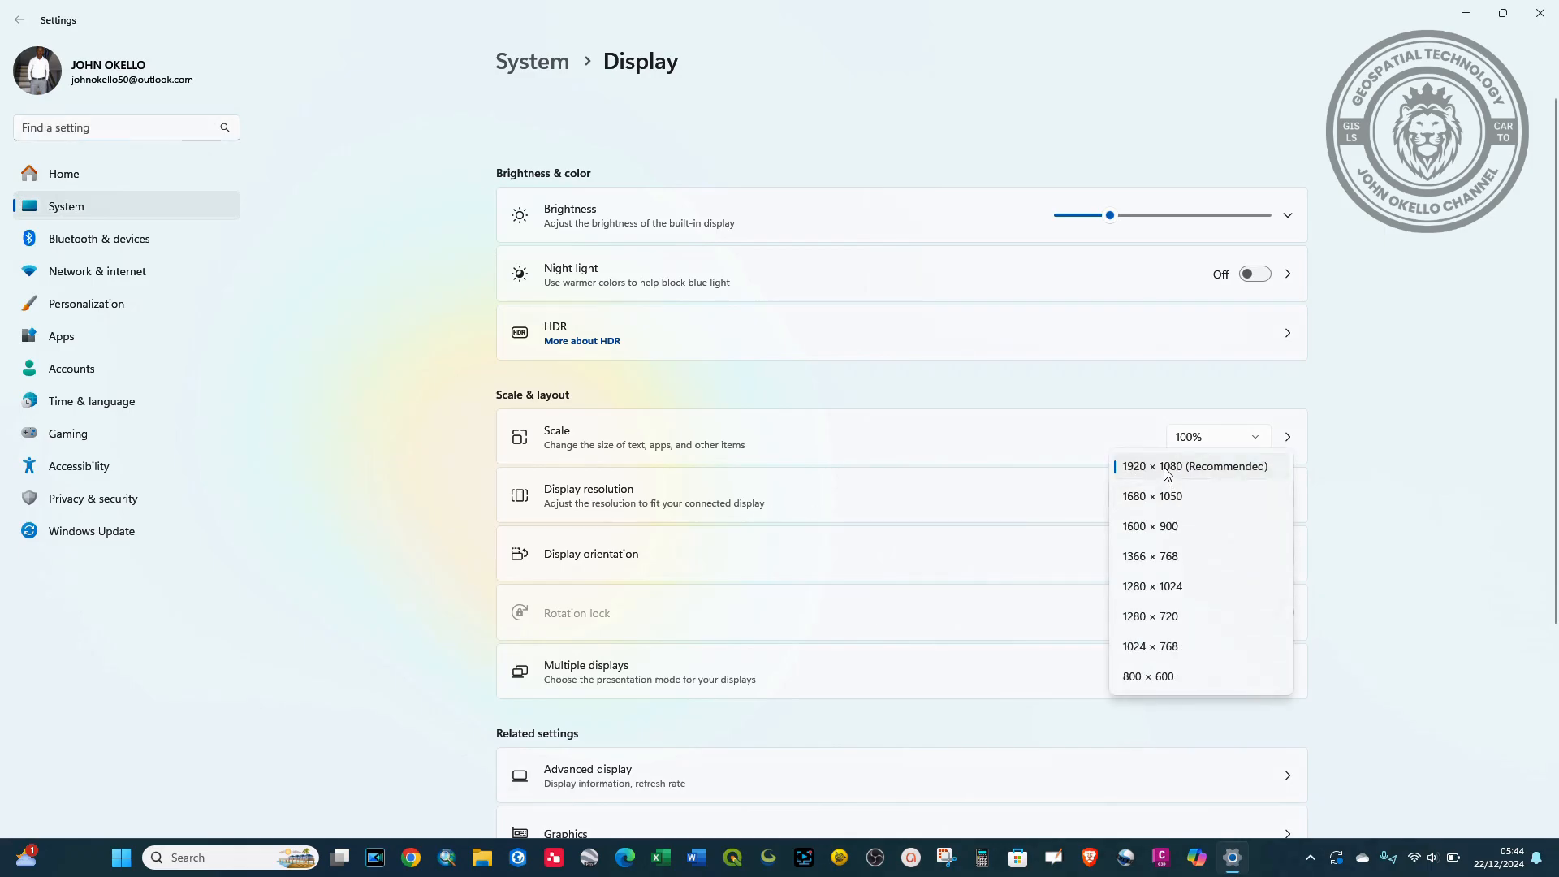
{"action": "mouse_move", "coordinate": [1160, 467]}
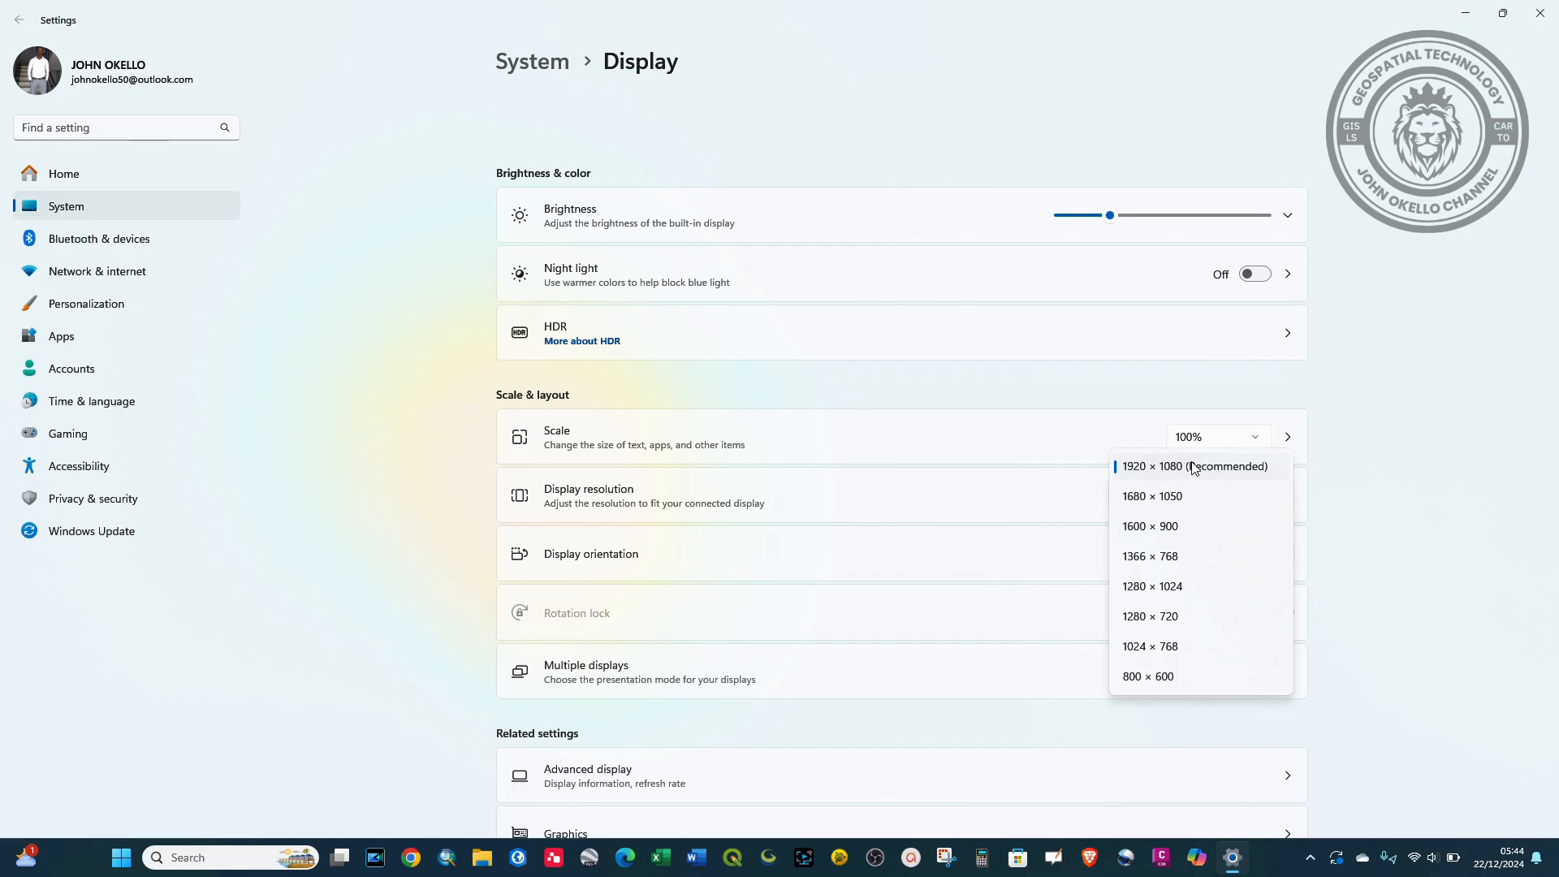
{"action": "mouse_move", "coordinate": [1226, 473]}
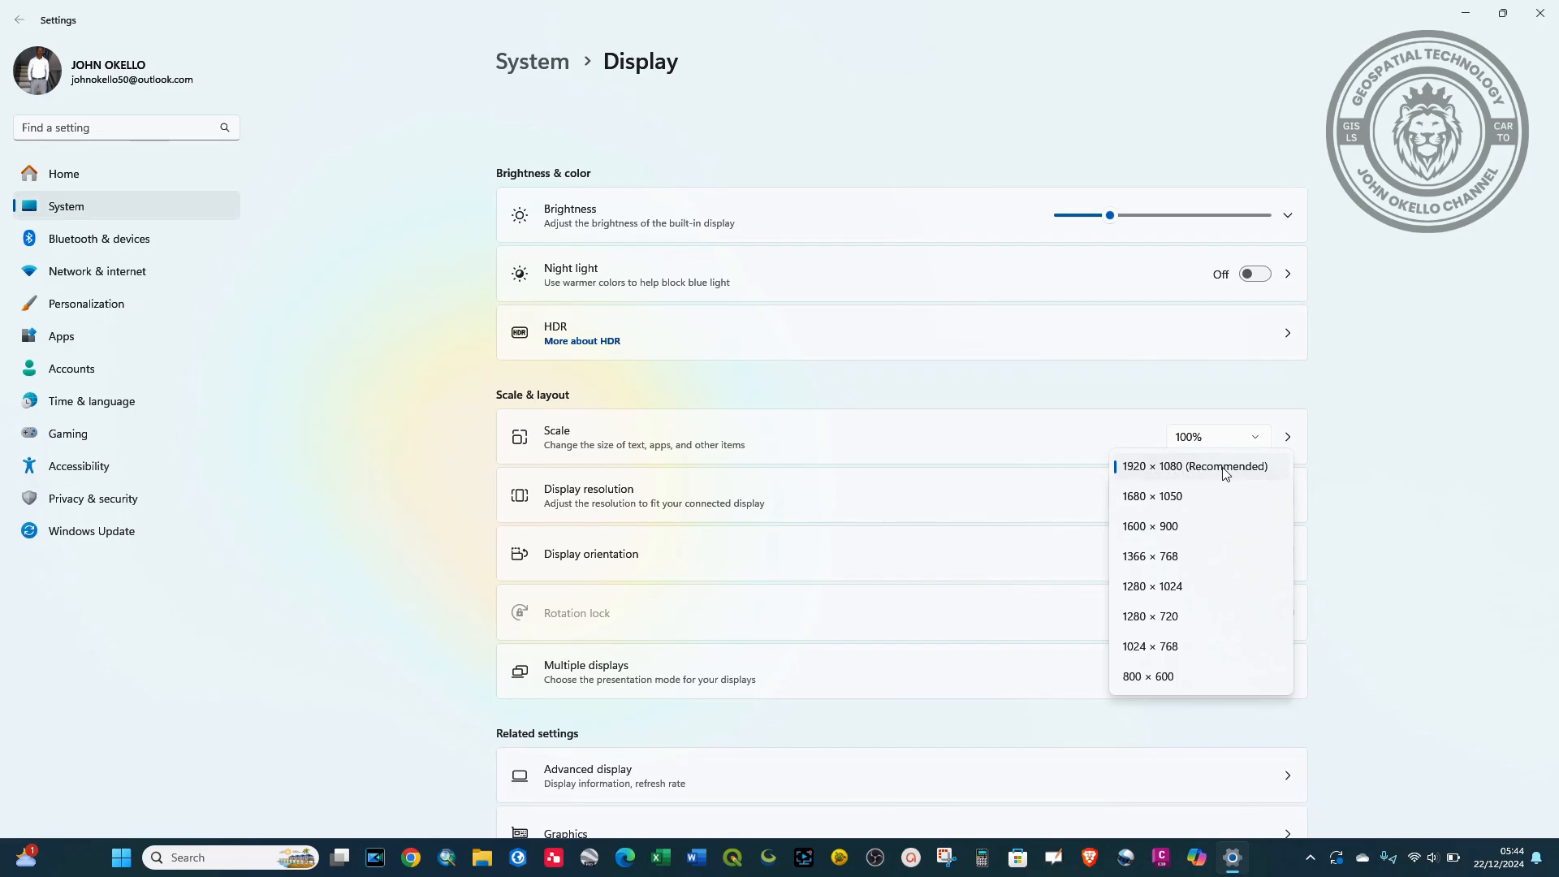
{"action": "mouse_move", "coordinate": [1171, 471]}
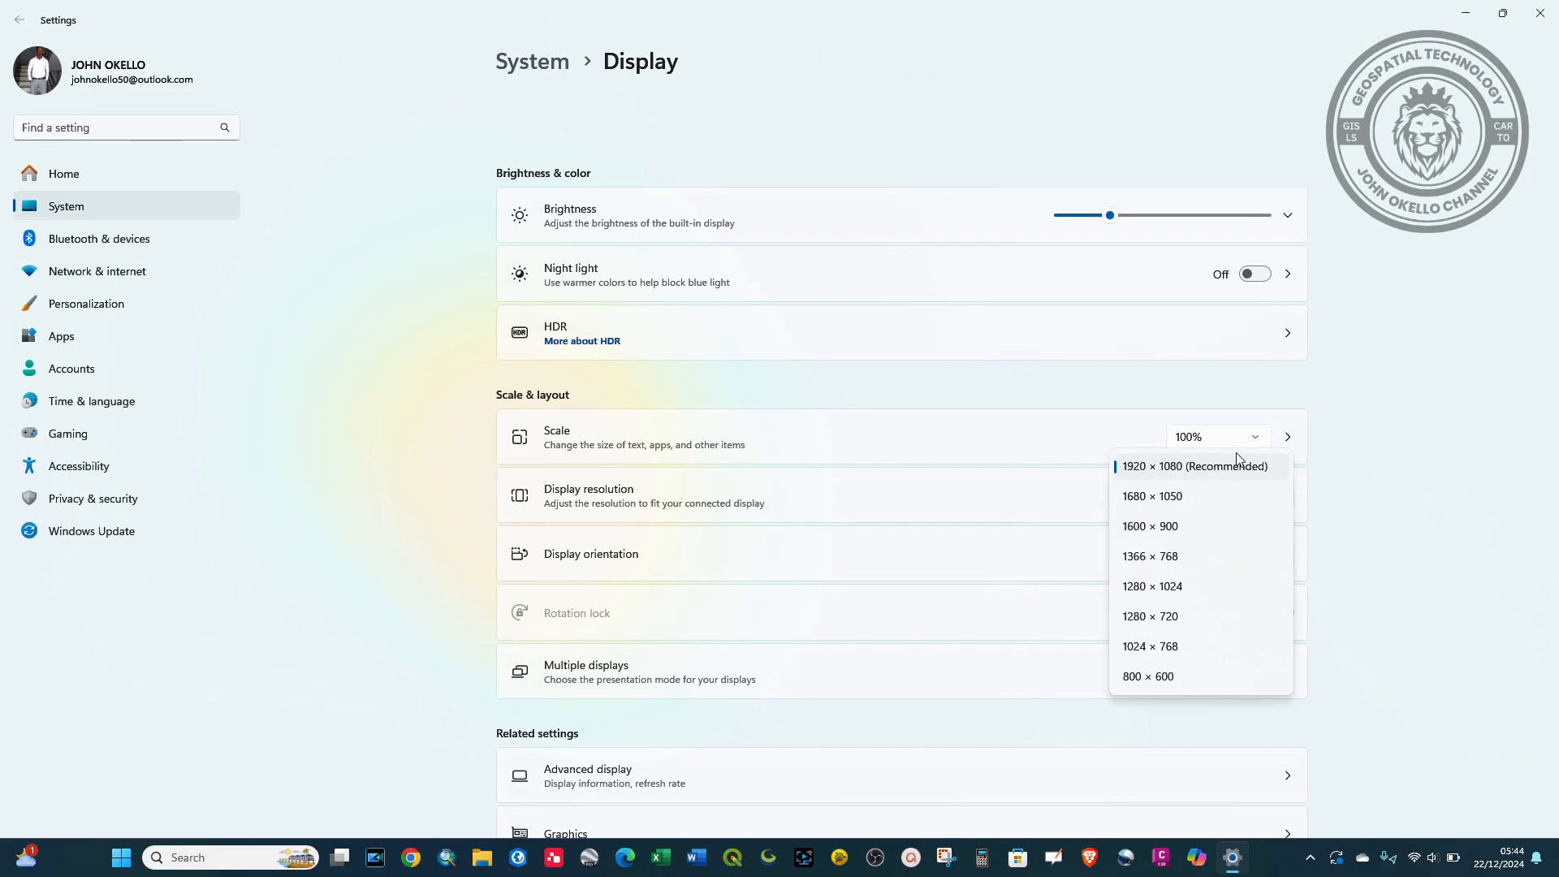
{"action": "mouse_move", "coordinate": [1114, 405]}
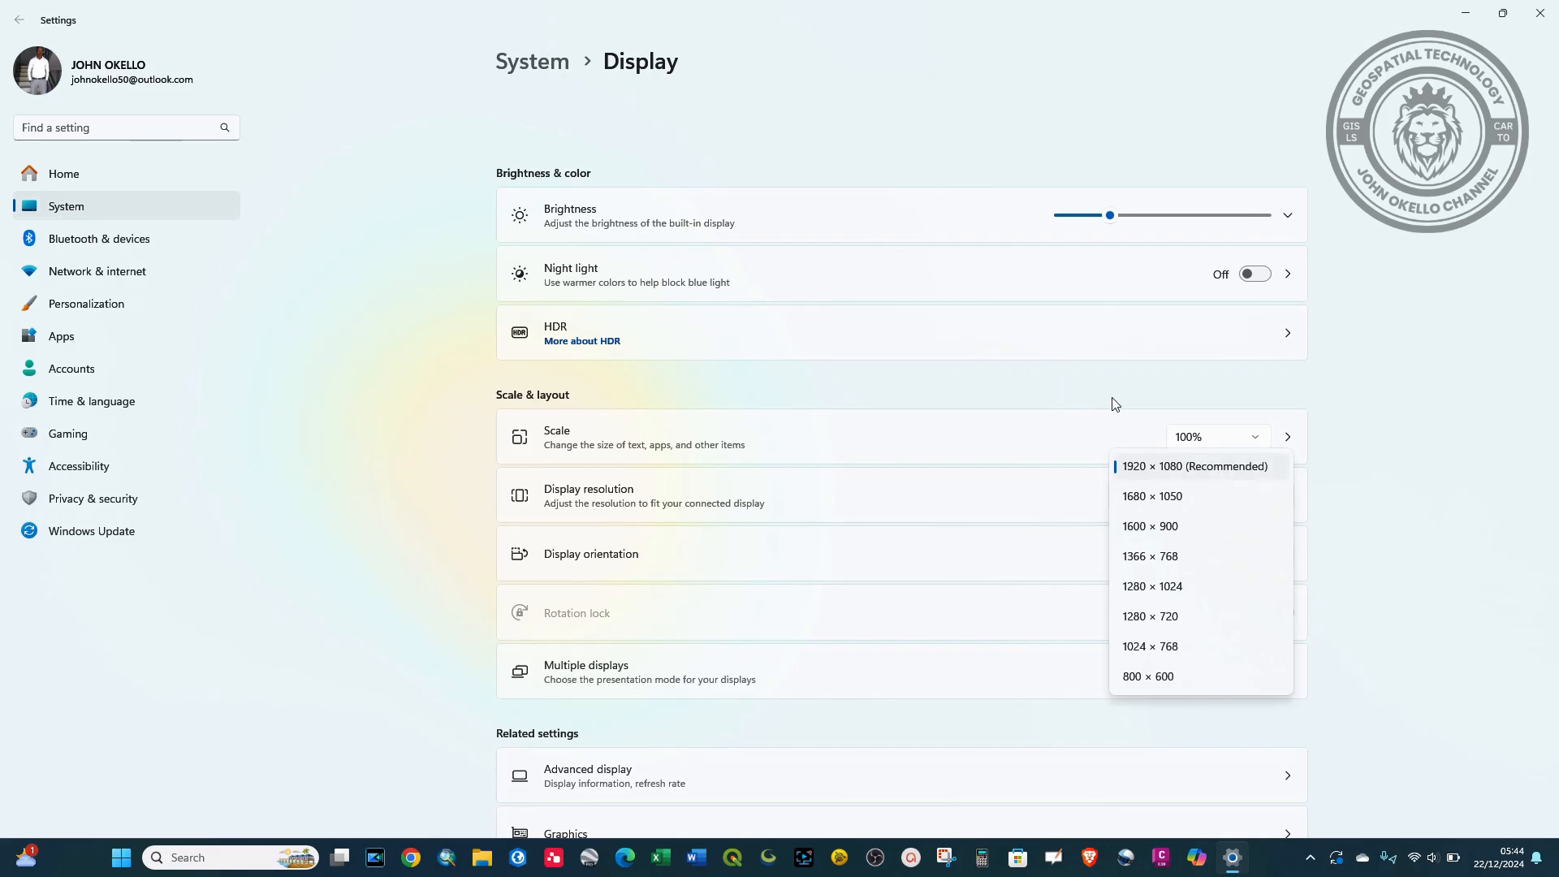
{"action": "mouse_move", "coordinate": [1284, 440]}
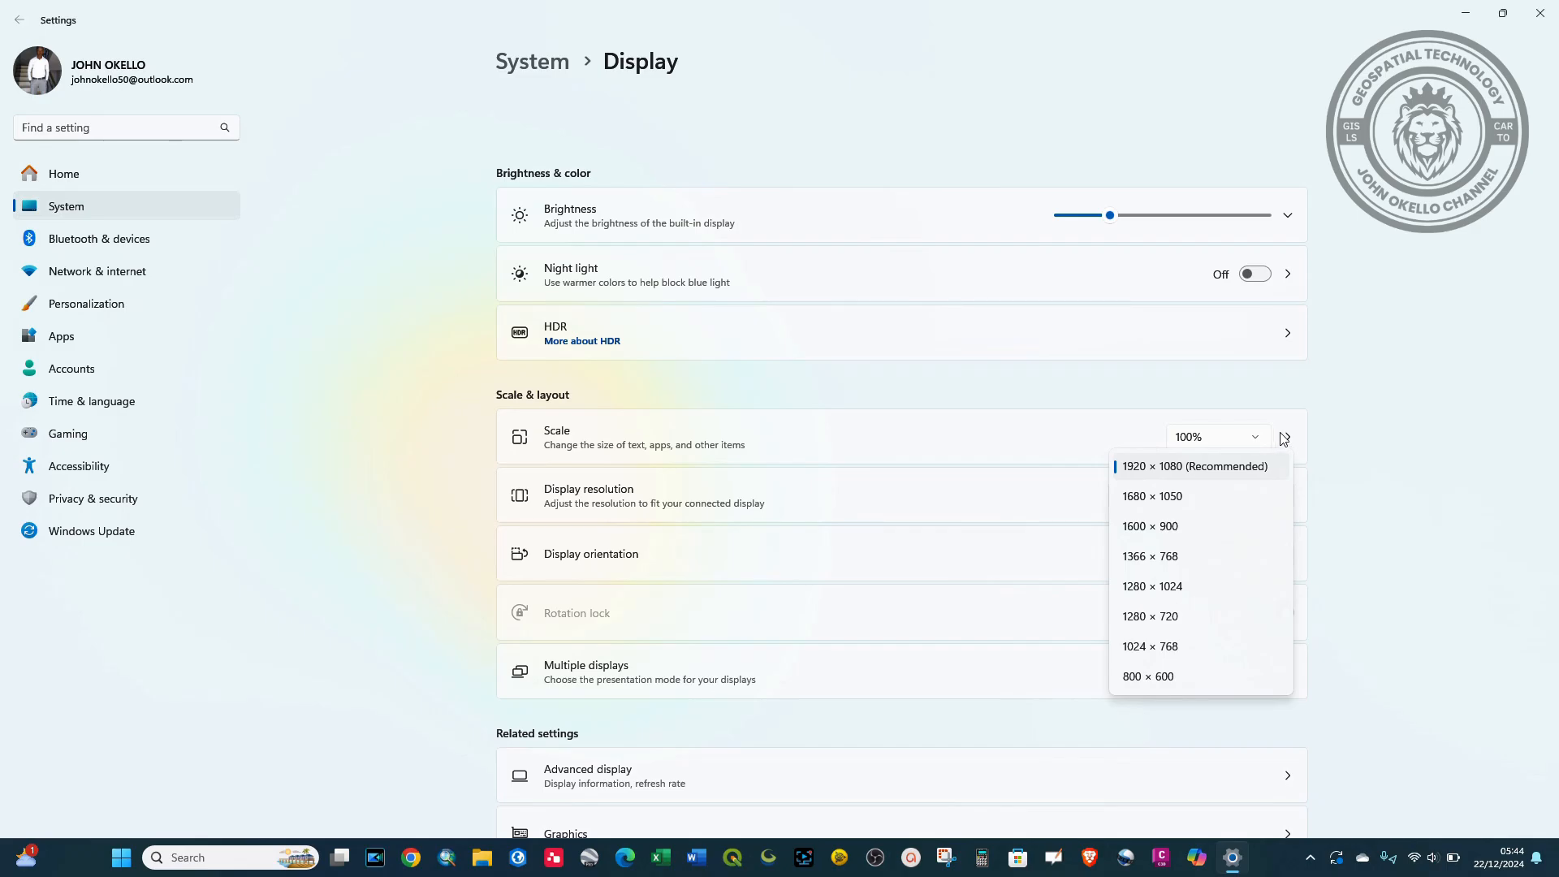
{"action": "left_click", "coordinate": [1194, 466]}
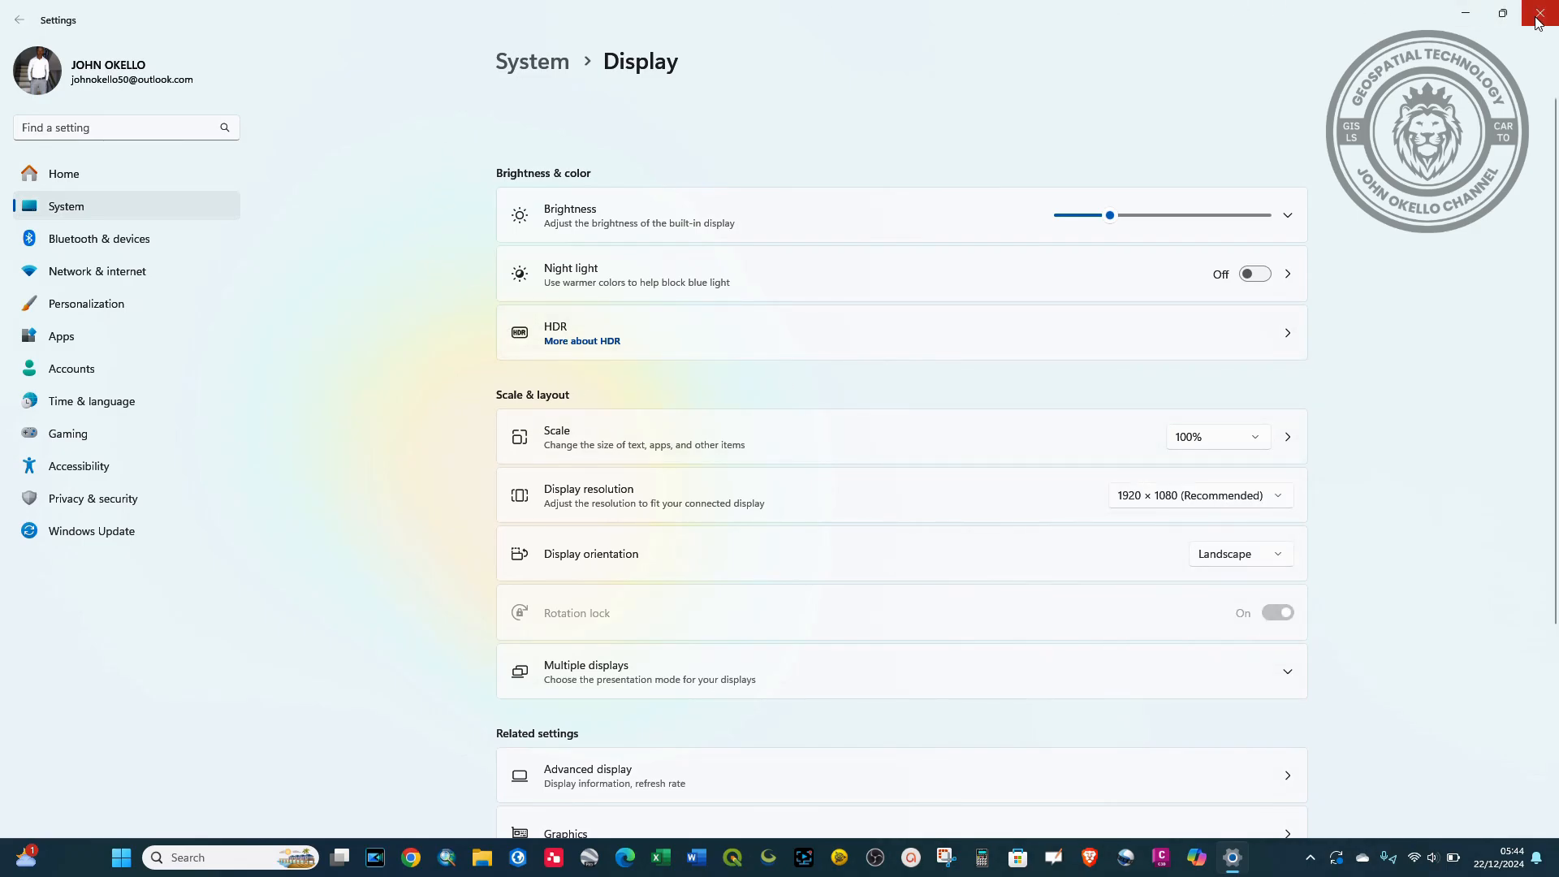
{"action": "mouse_move", "coordinate": [1539, 14]}
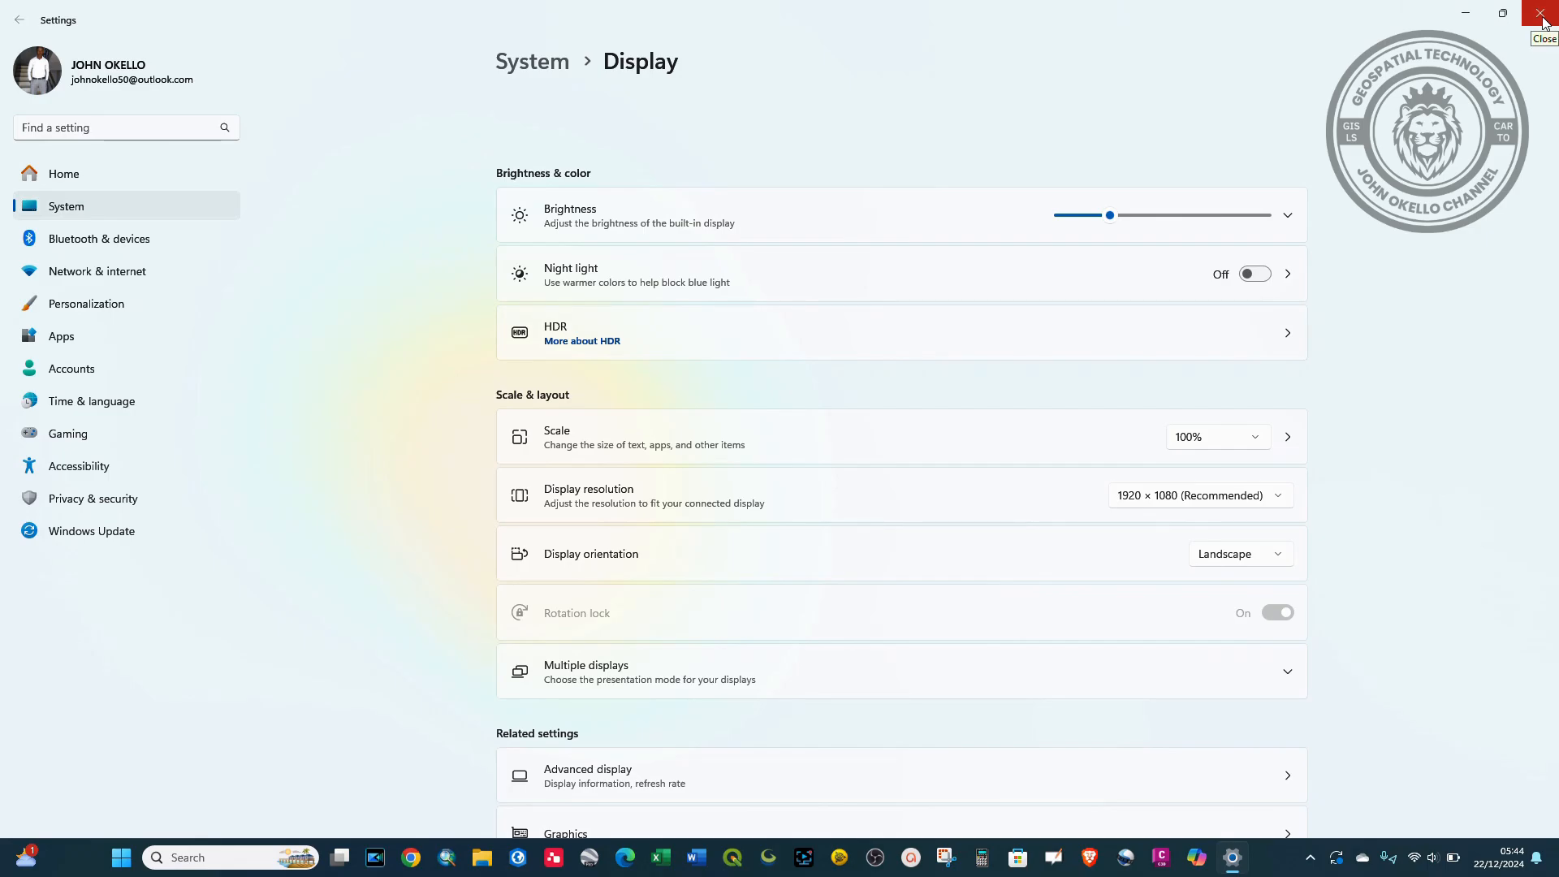
{"action": "left_click", "coordinate": [1545, 13]}
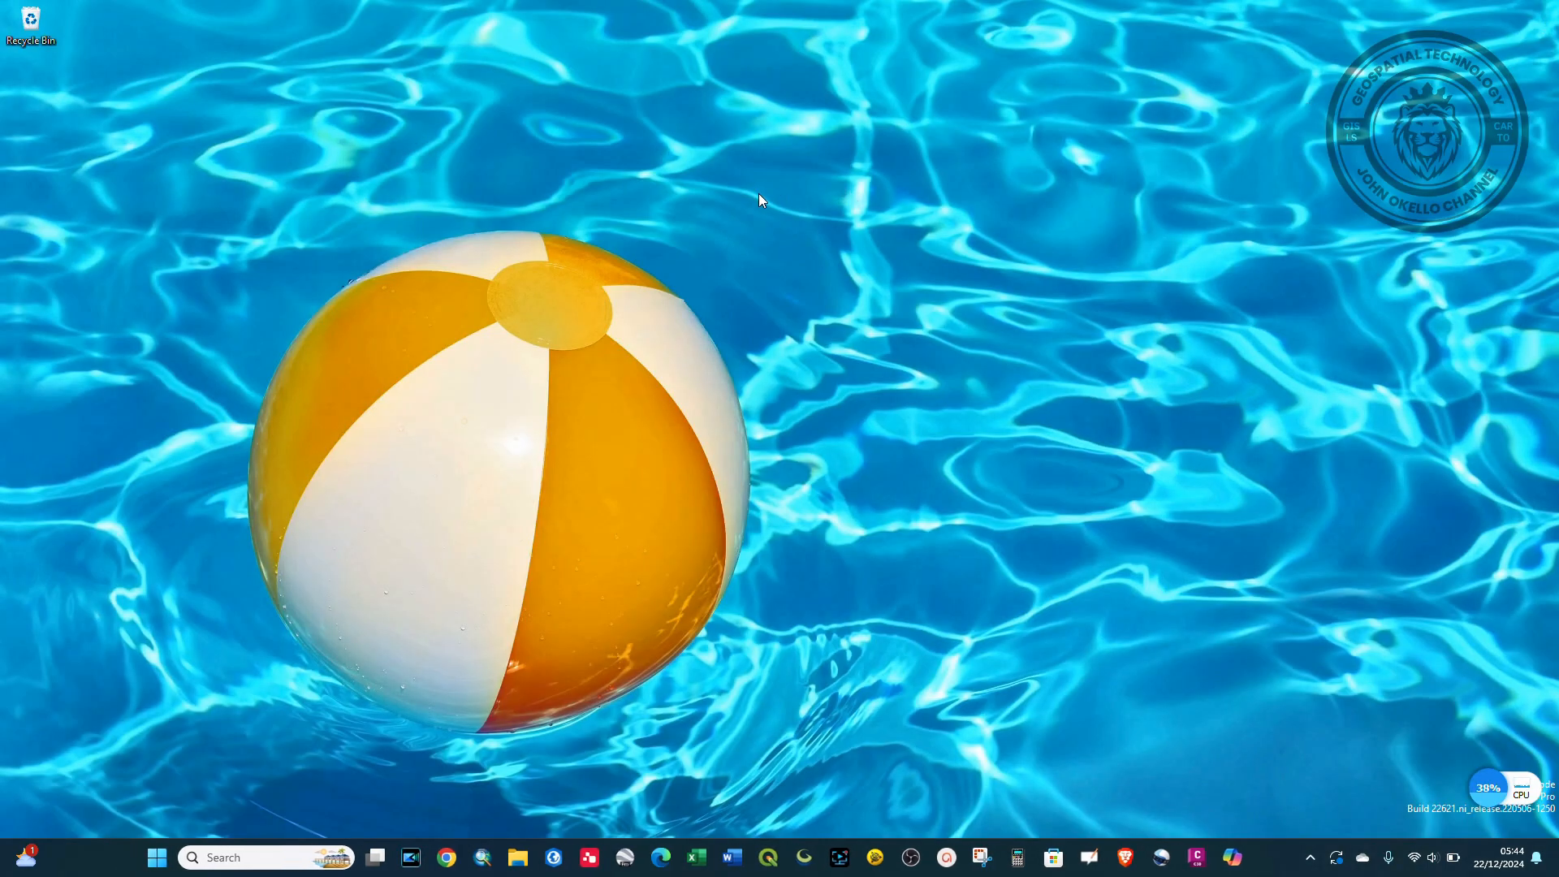
{"action": "right_click", "coordinate": [759, 199]}
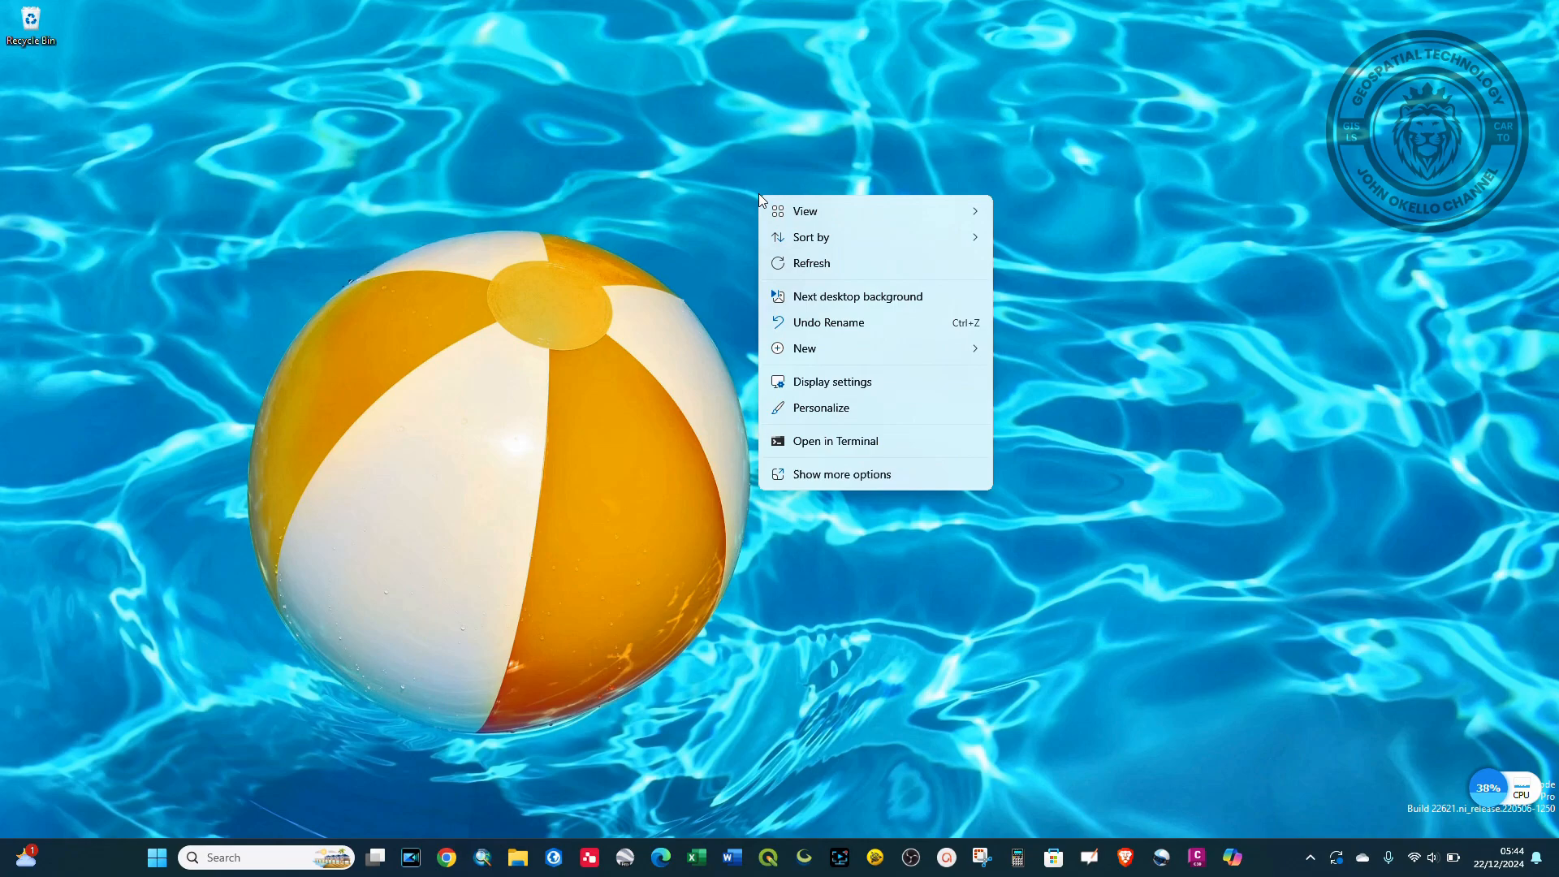
{"action": "mouse_move", "coordinate": [850, 382]}
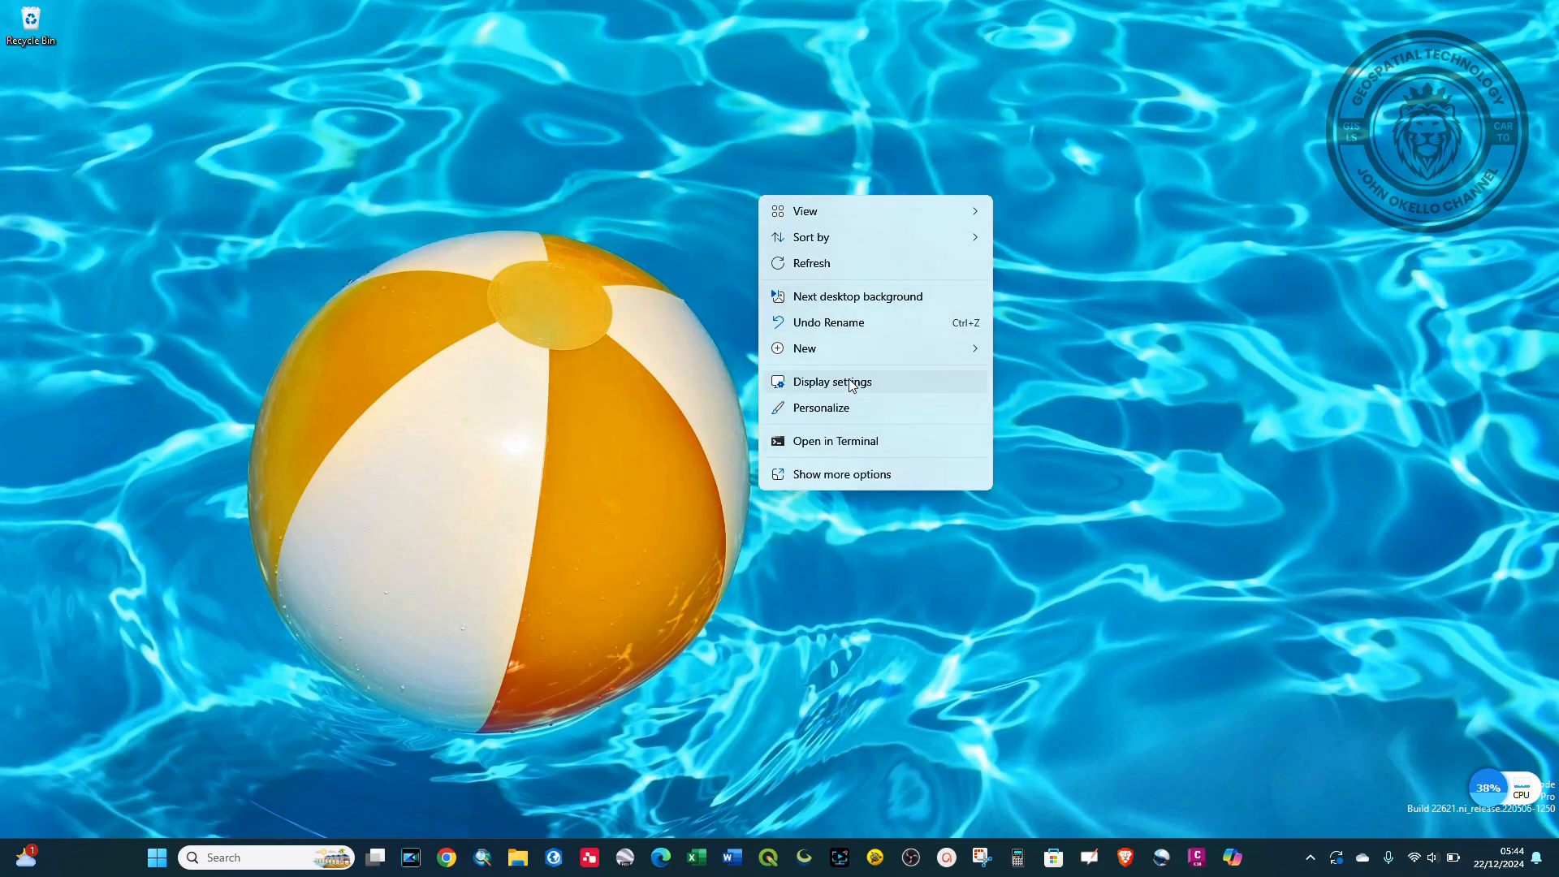
- Return to the Display page and list the available resolutions, 1920 × 1080 still current
{"action": "left_click", "coordinate": [830, 380]}
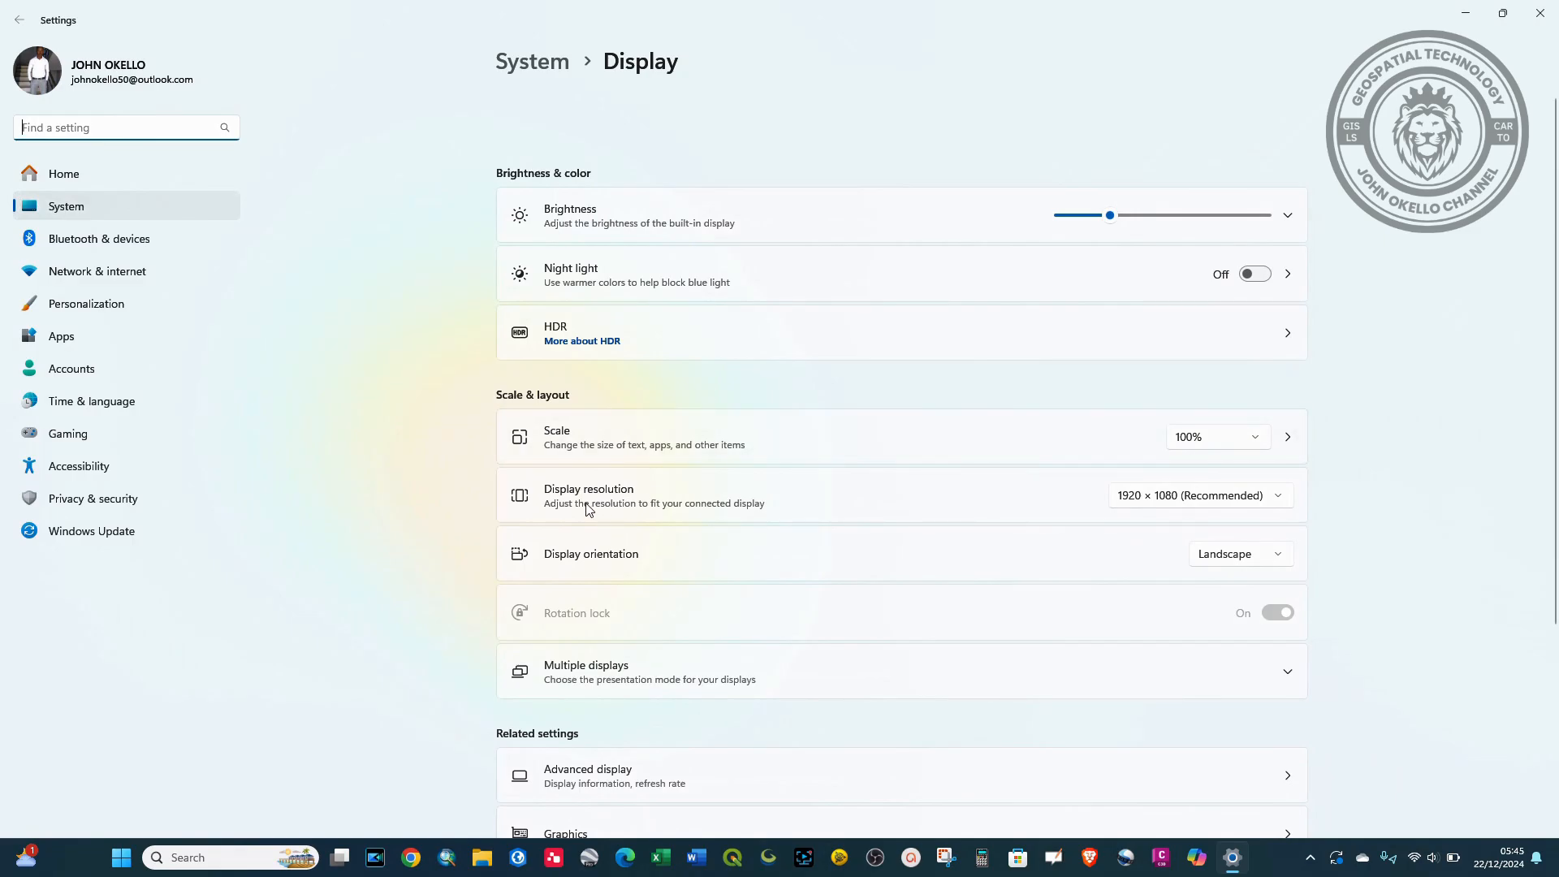
{"action": "mouse_move", "coordinate": [768, 515]}
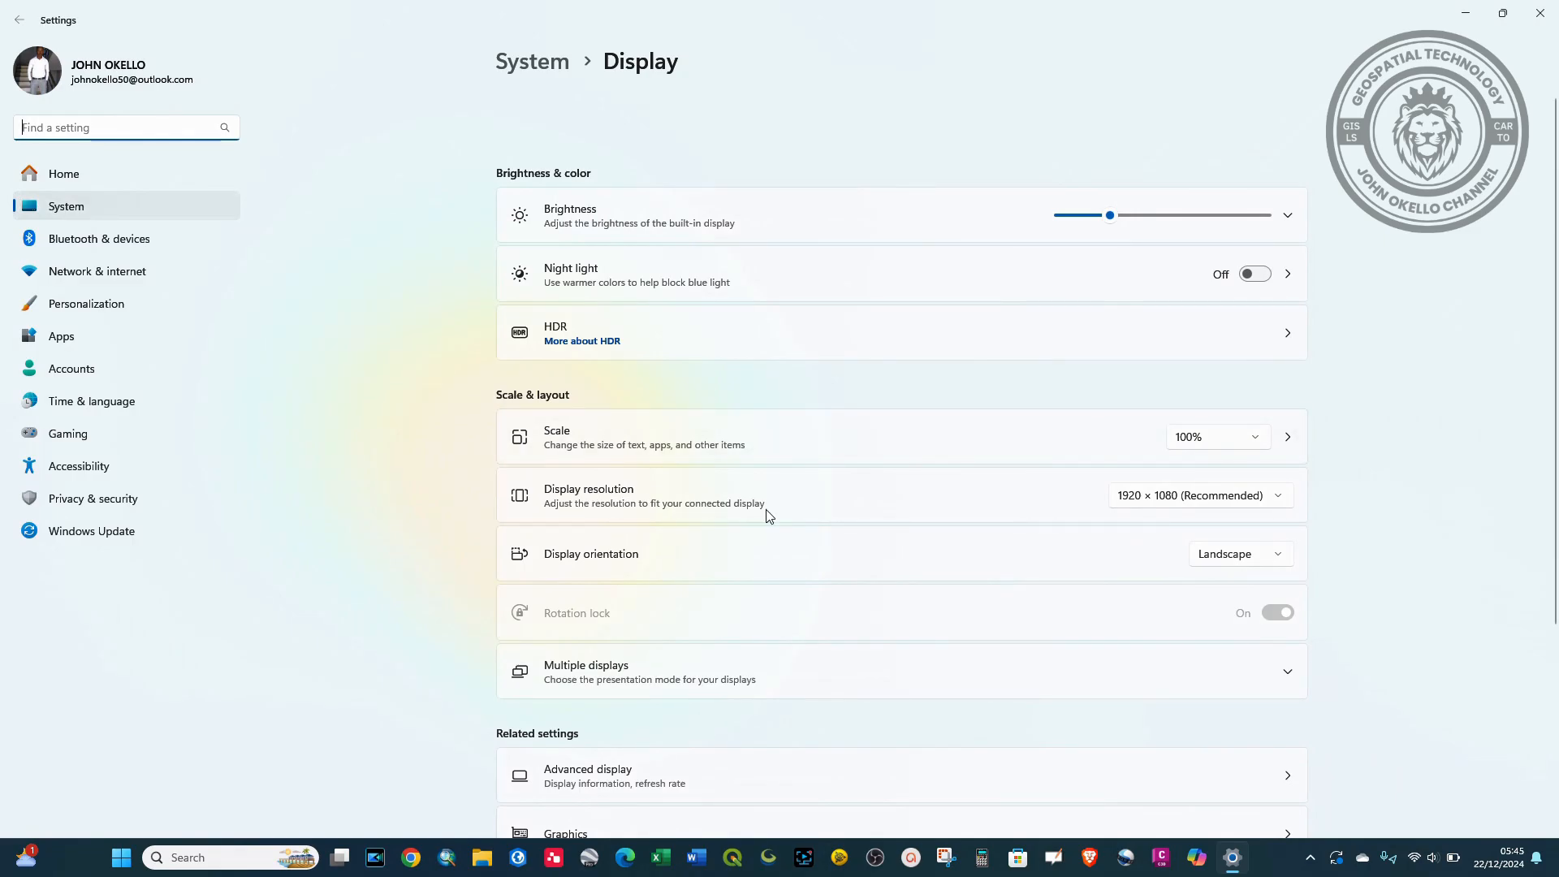
{"action": "mouse_move", "coordinate": [1285, 502]}
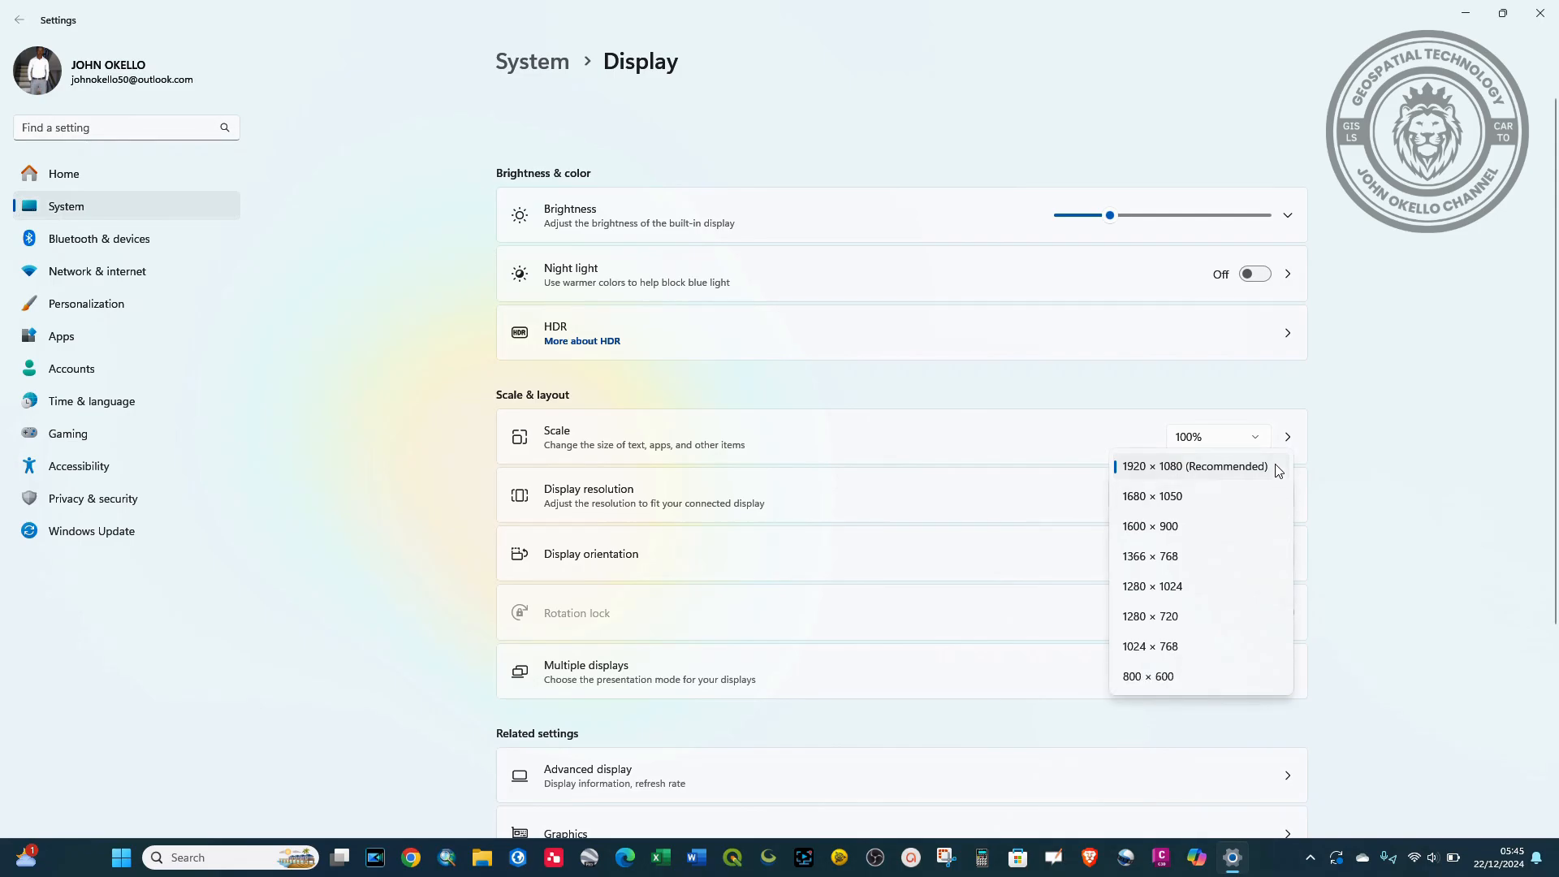
{"action": "left_click", "coordinate": [1194, 468]}
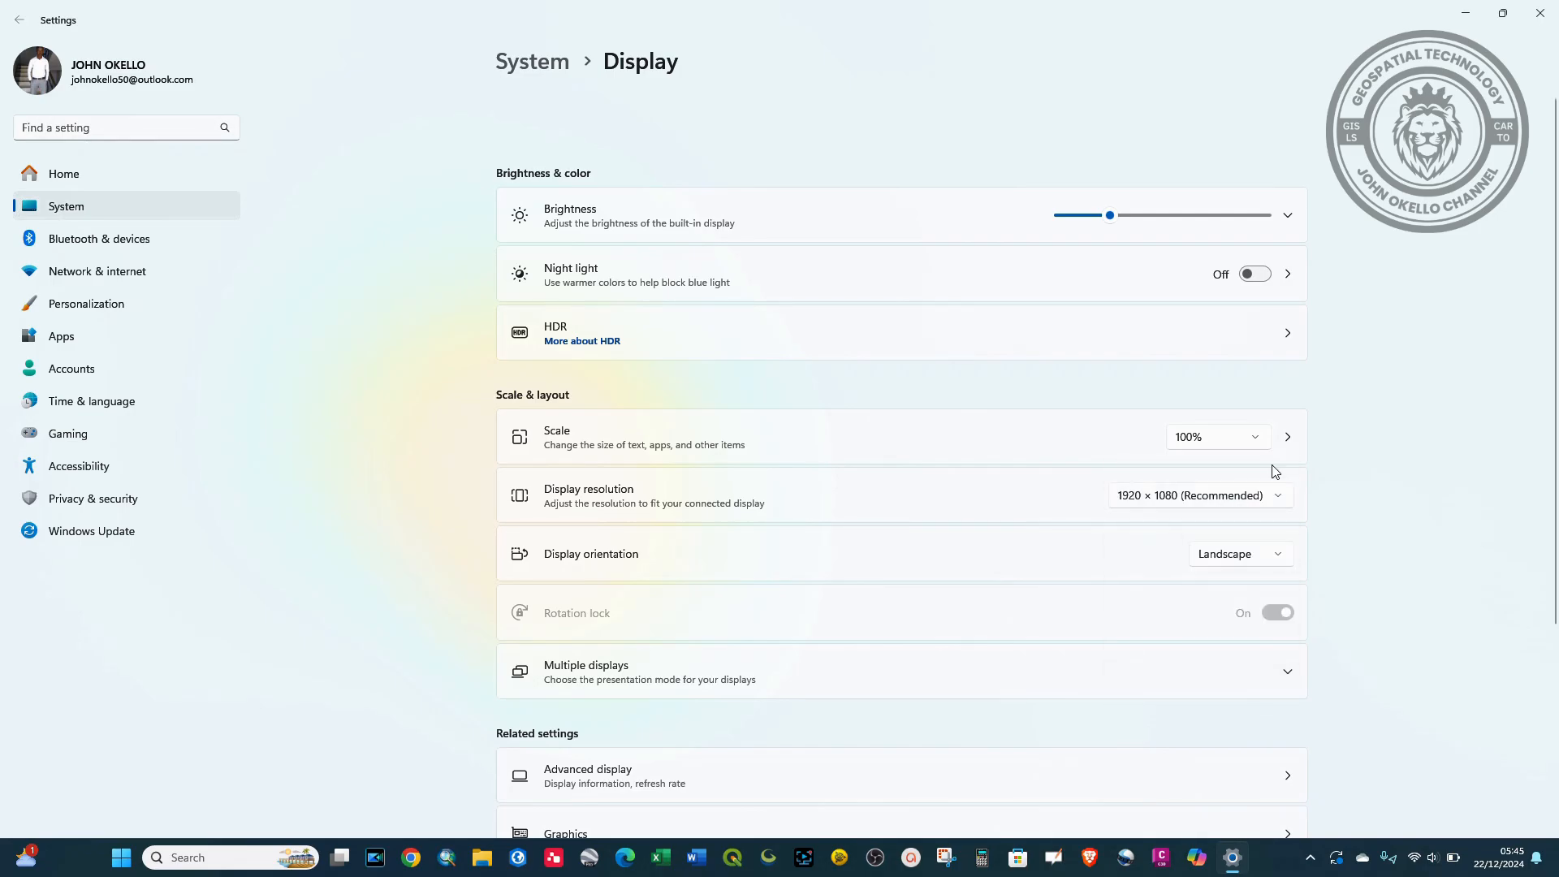
{"action": "left_click", "coordinate": [1199, 495]}
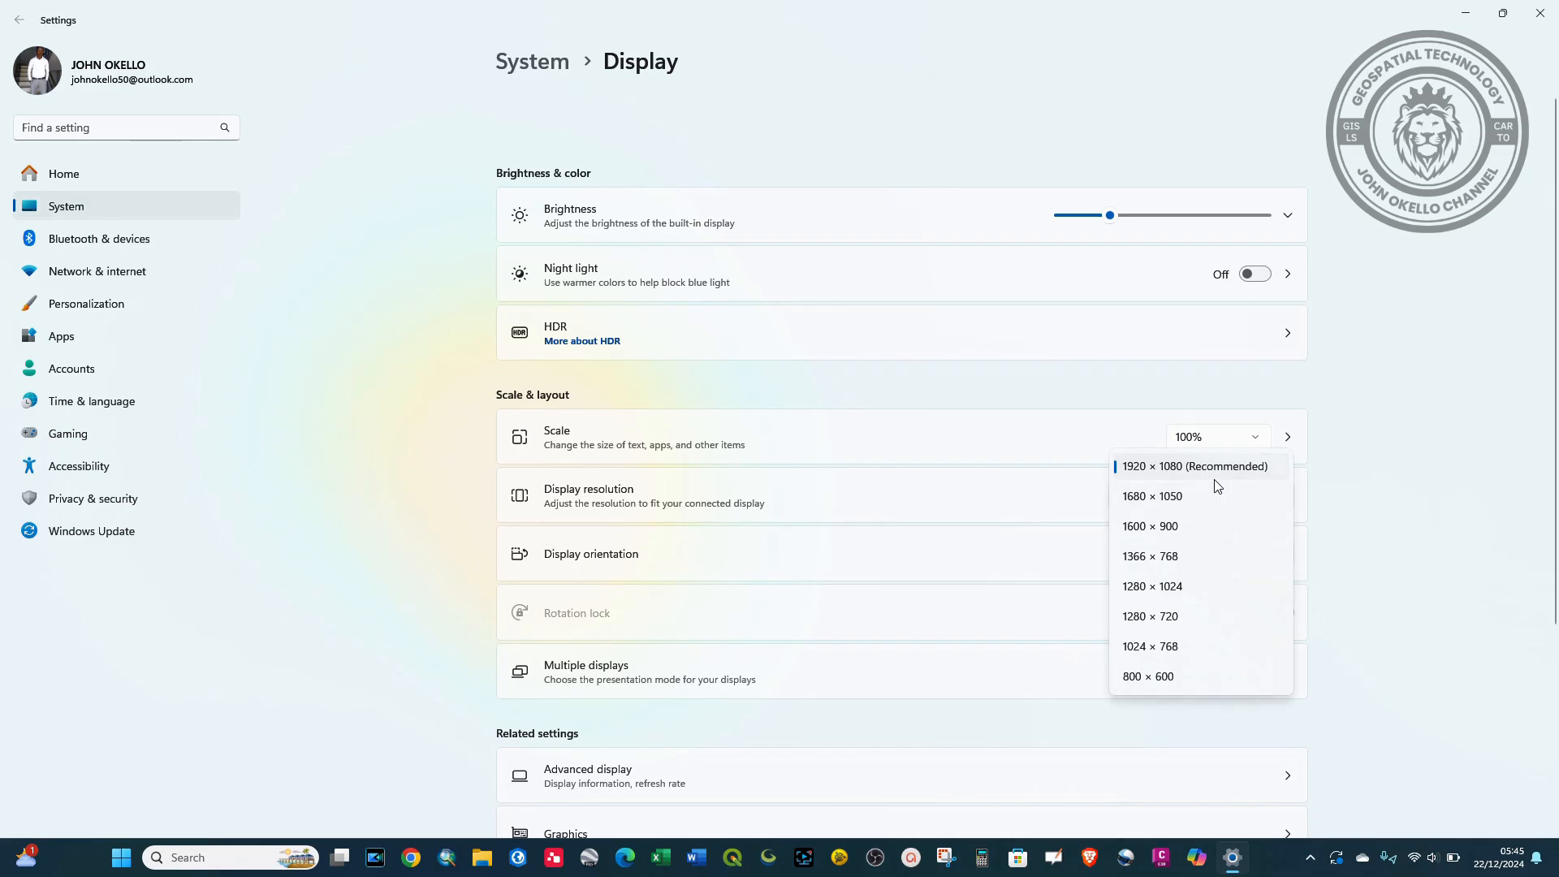
{"action": "mouse_move", "coordinate": [1163, 510]}
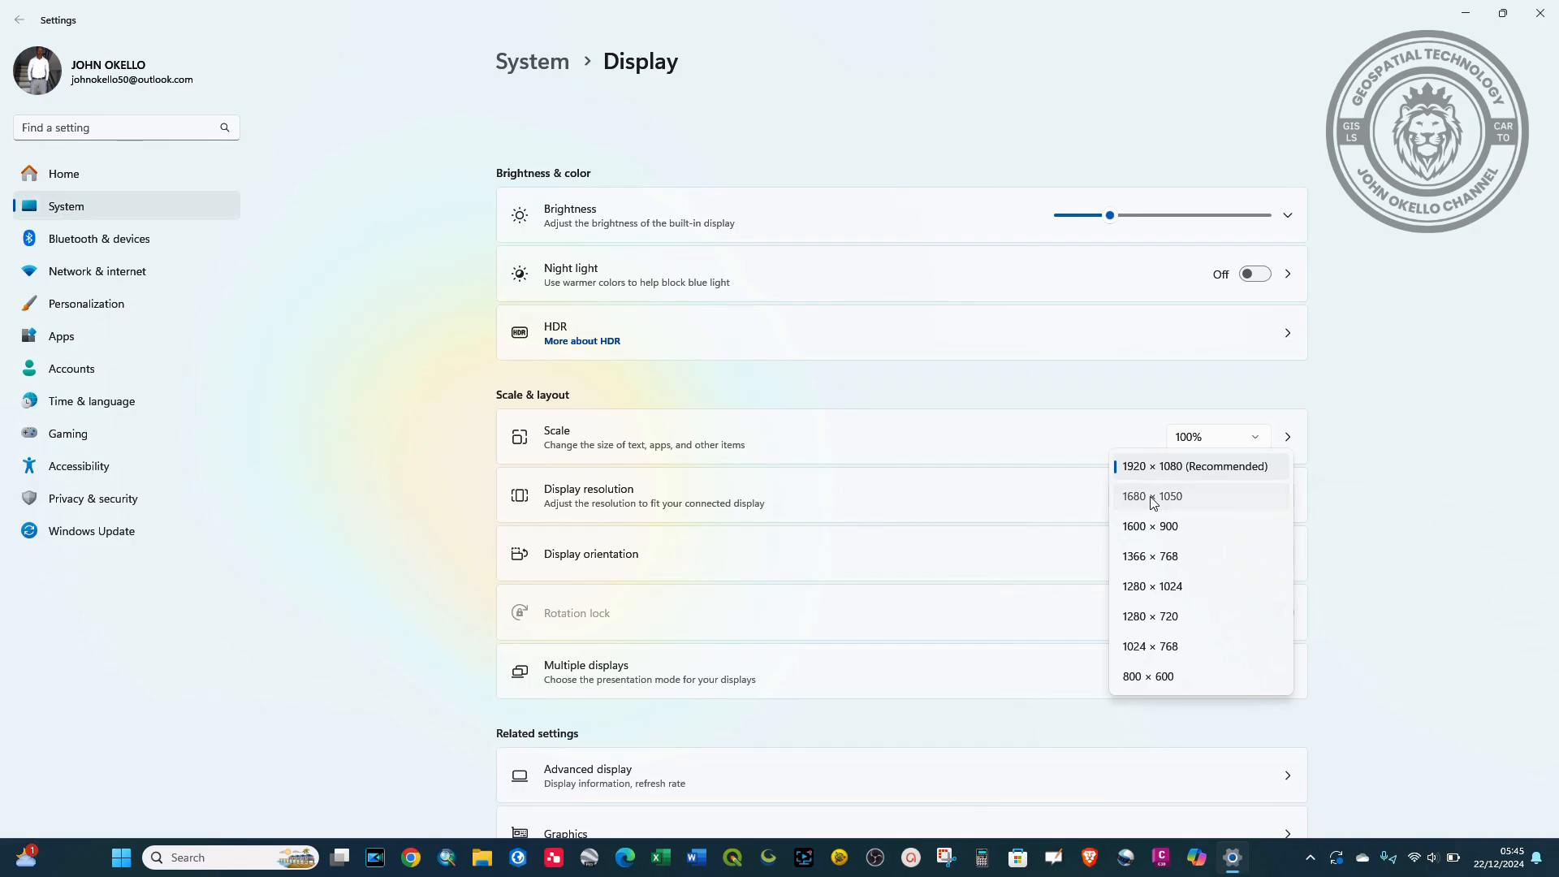
- Switch to 1680 × 1050, then revert to 1920 × 1080 (Recommended) from the confirmation dialog
{"action": "left_click", "coordinate": [1150, 497]}
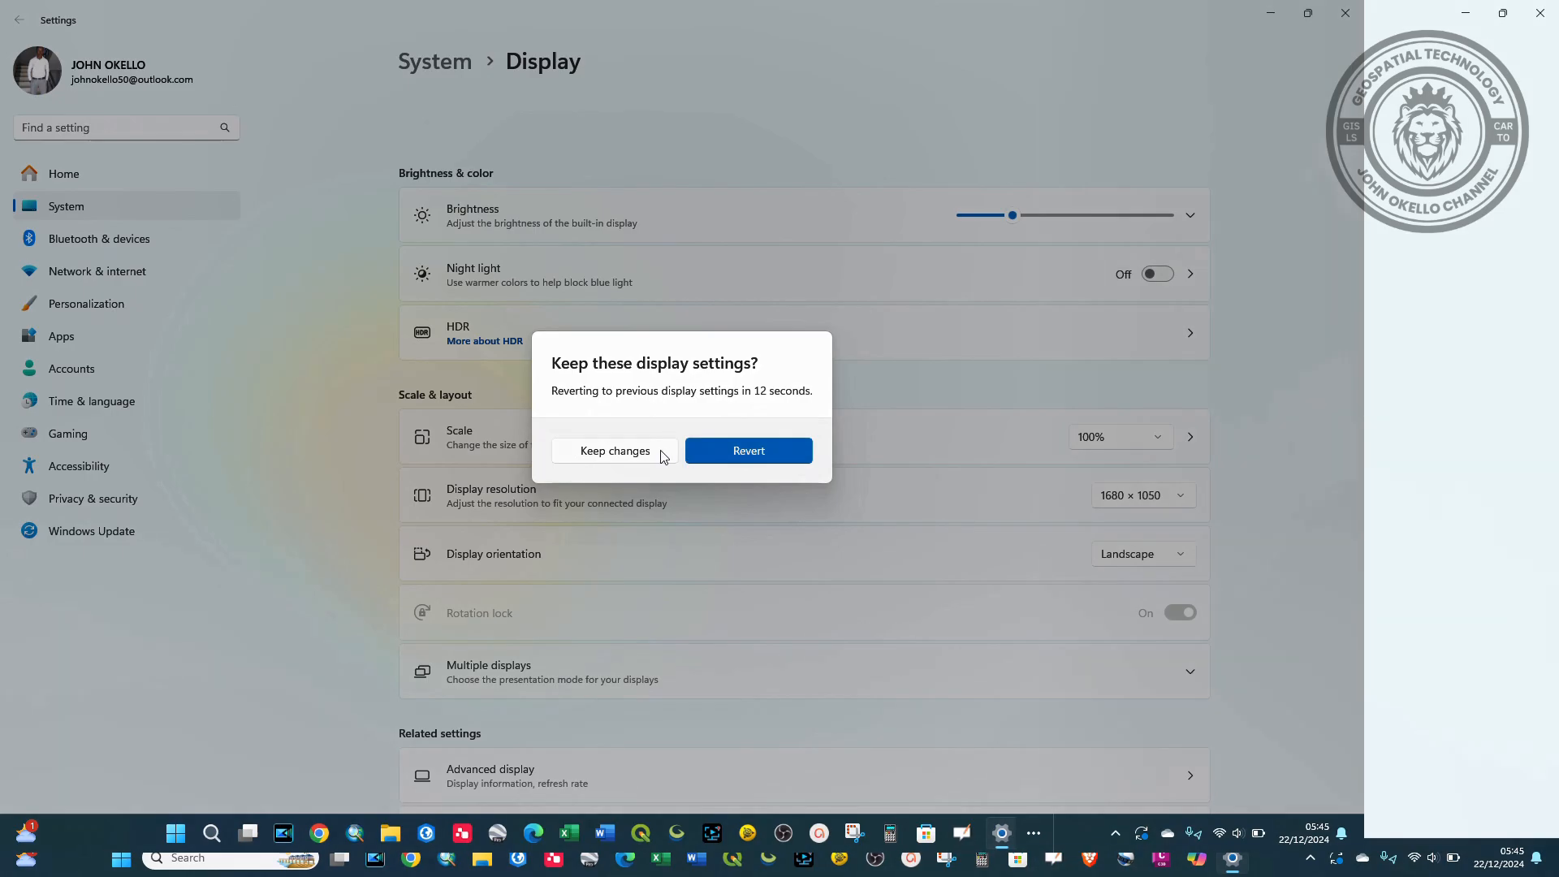
{"action": "left_click", "coordinate": [614, 450]}
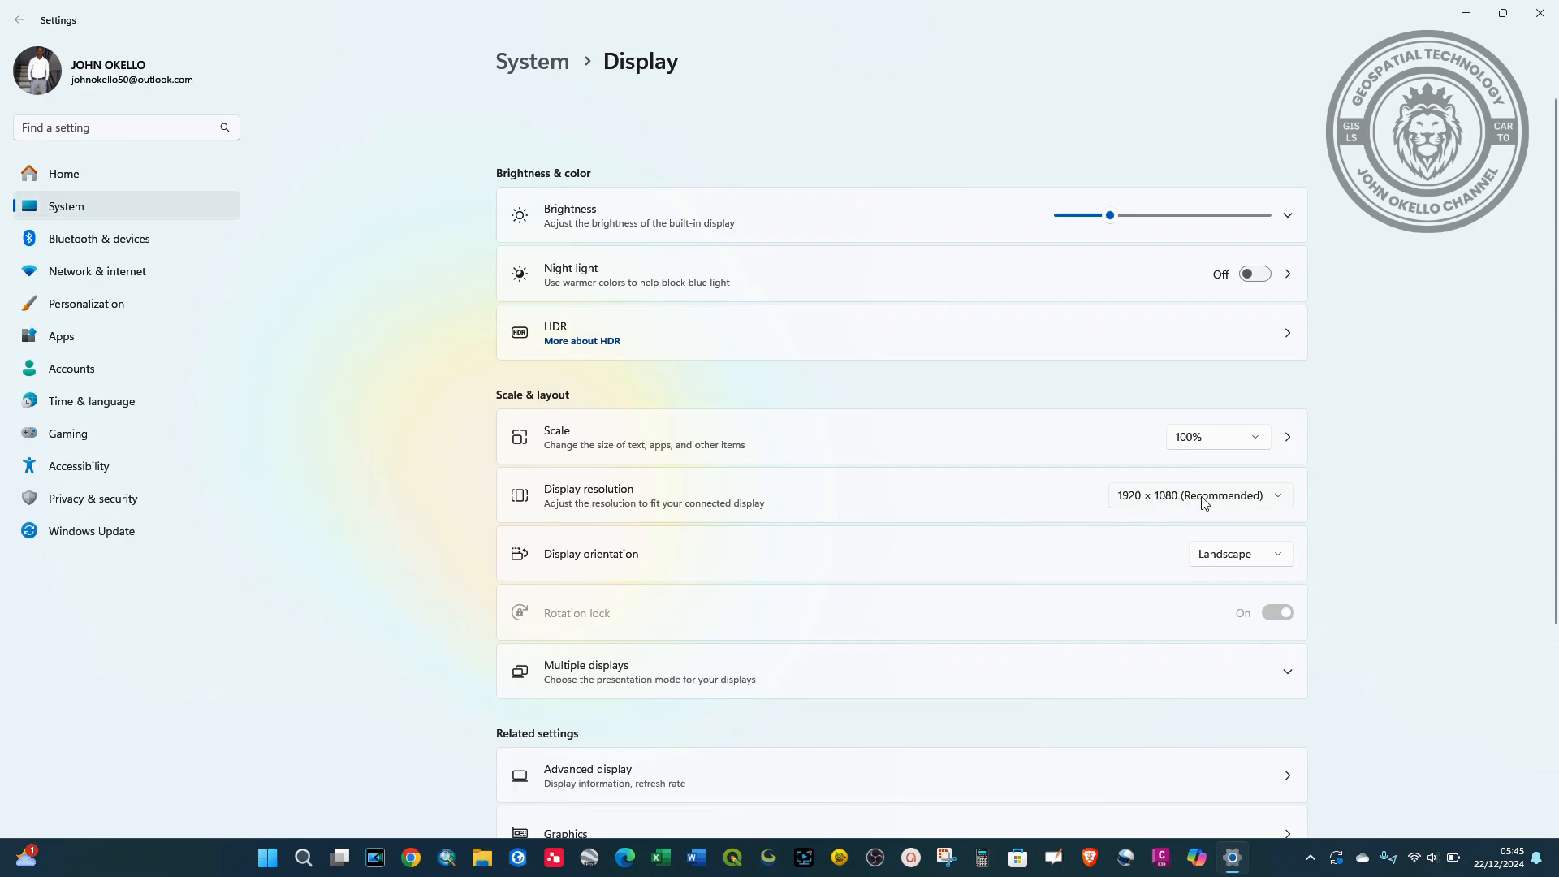
{"action": "mouse_move", "coordinate": [1228, 508]}
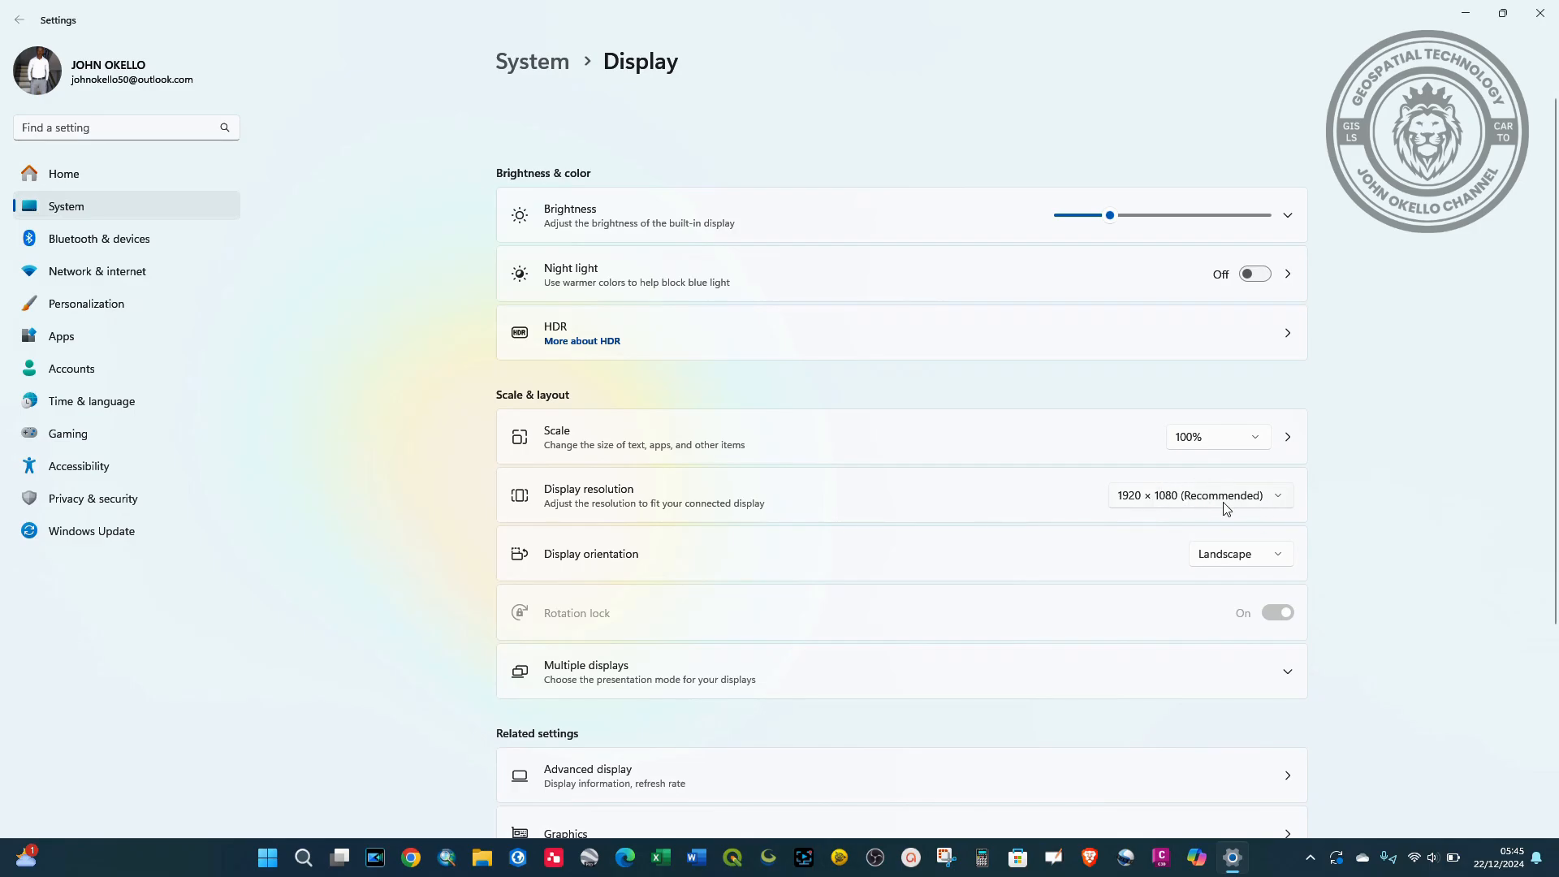